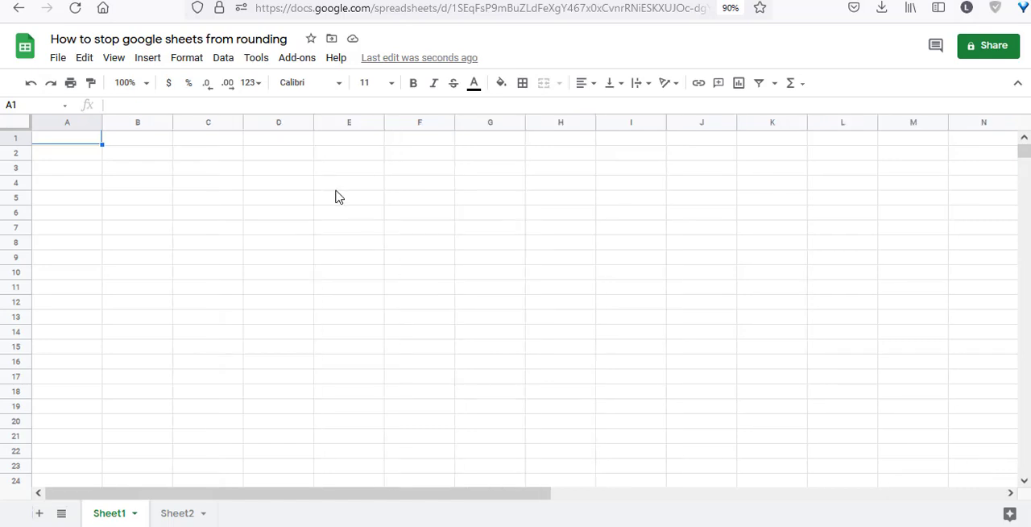
{"action": "mouse_move", "coordinate": [63, 143]}
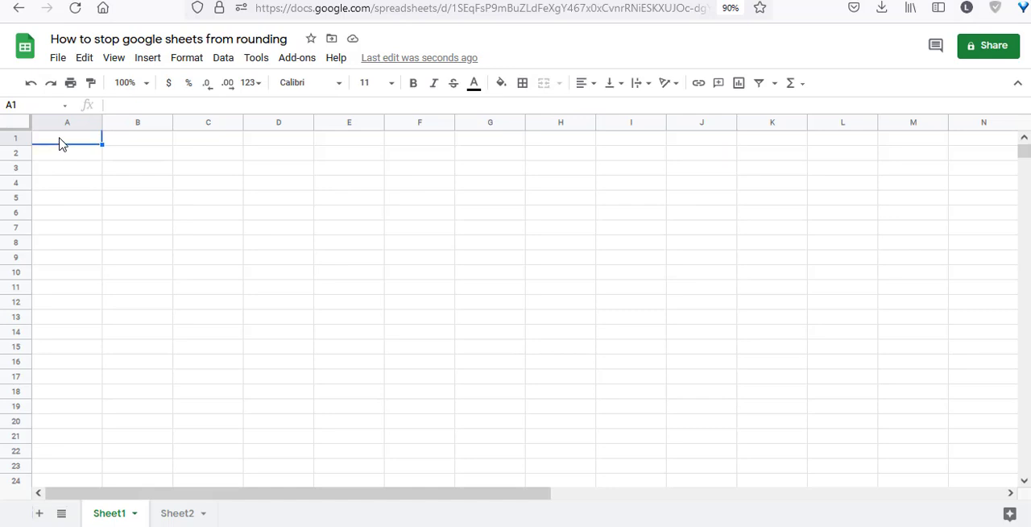
Step: Enter 0.12845 into cell A1, which then displays rounded as 0.13
{"action": "type", "text": "0."}
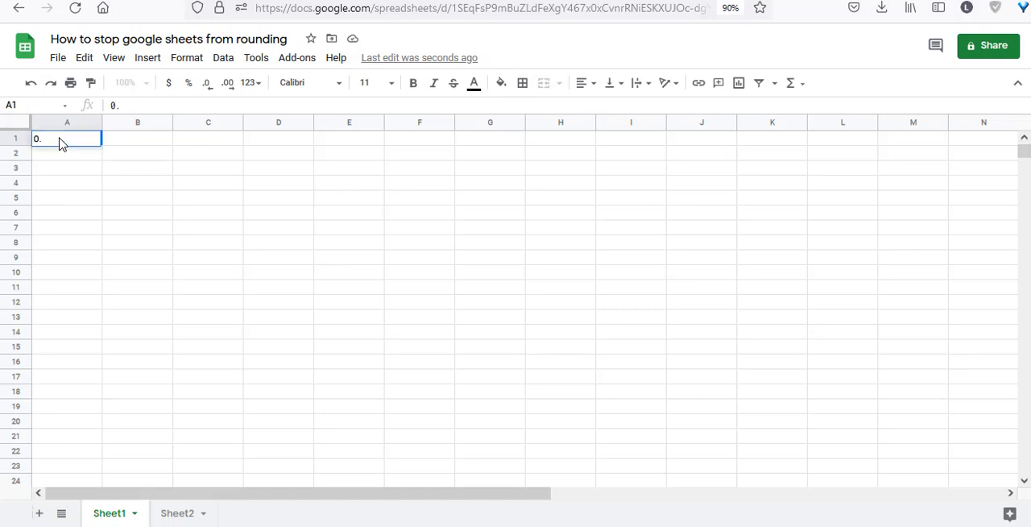
{"action": "type", "text": "128"}
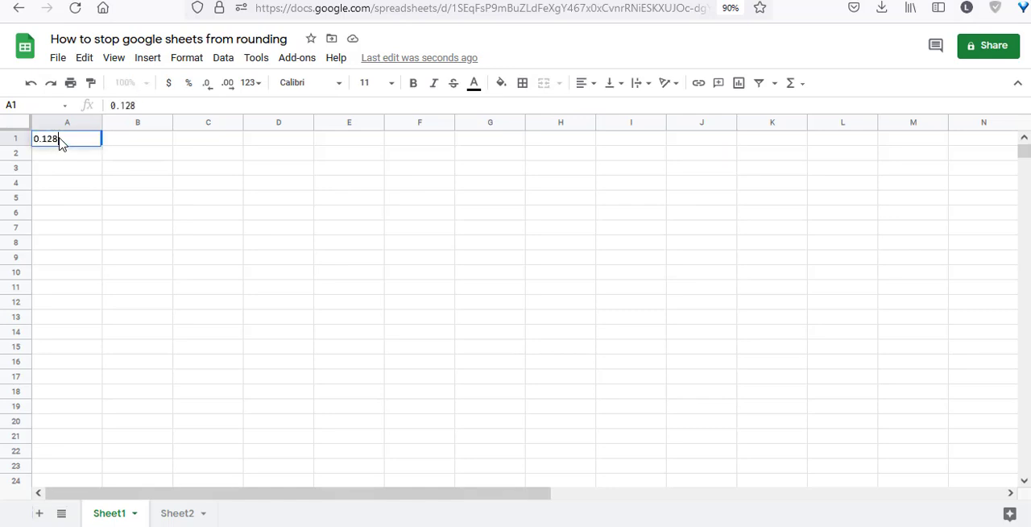
{"action": "type", "text": "45"}
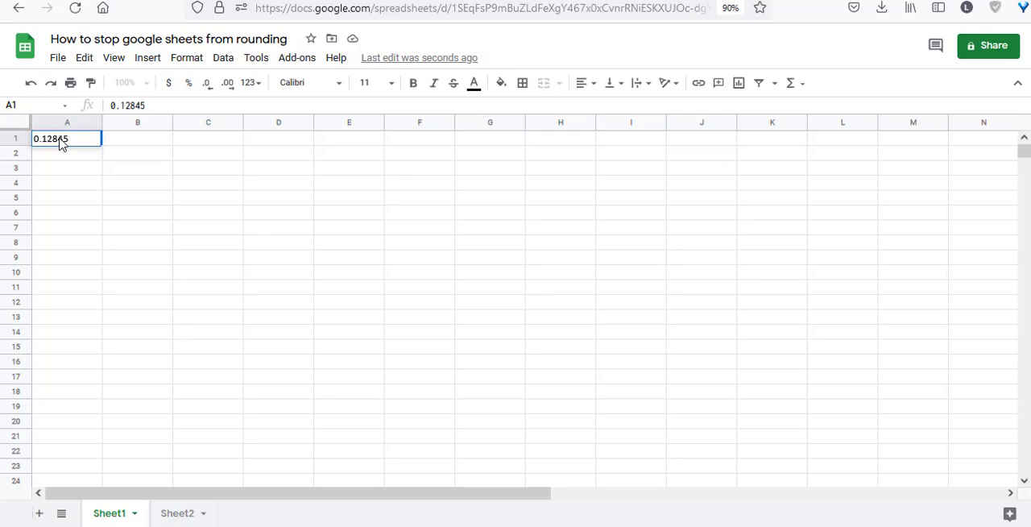
{"action": "left_click", "coordinate": [208, 82]}
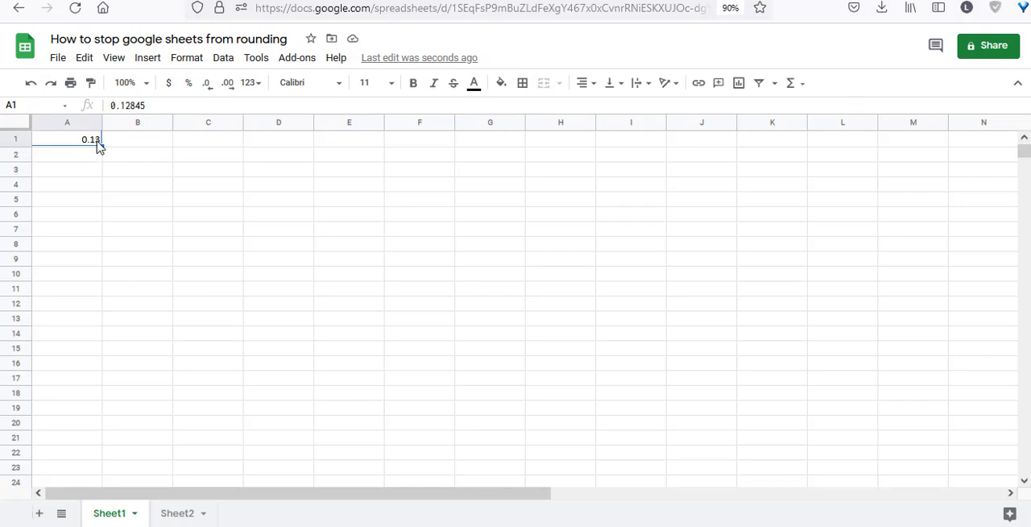
{"action": "mouse_move", "coordinate": [104, 148]}
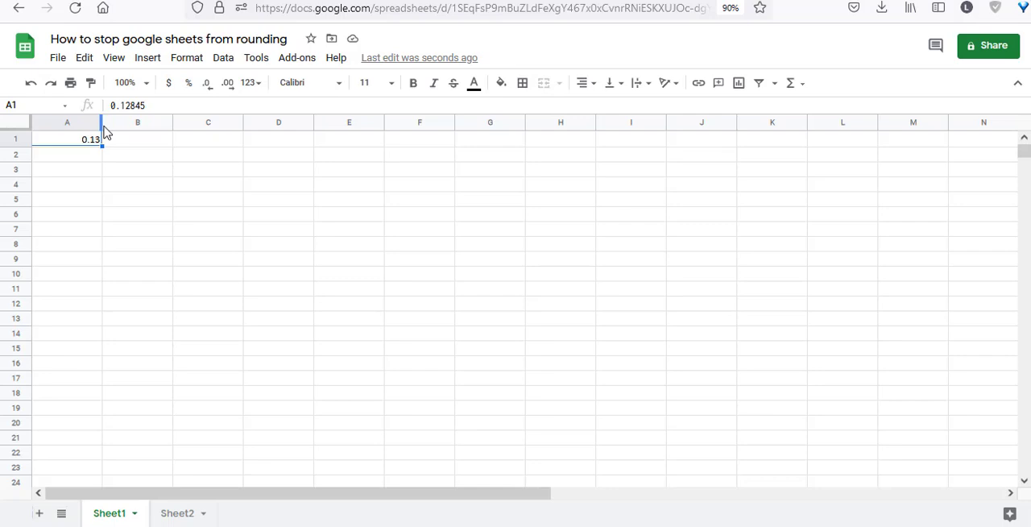
Step: Enter 111.234567891 into cell B1, which displays rounded as 111.2345679
{"action": "left_click", "coordinate": [137, 139]}
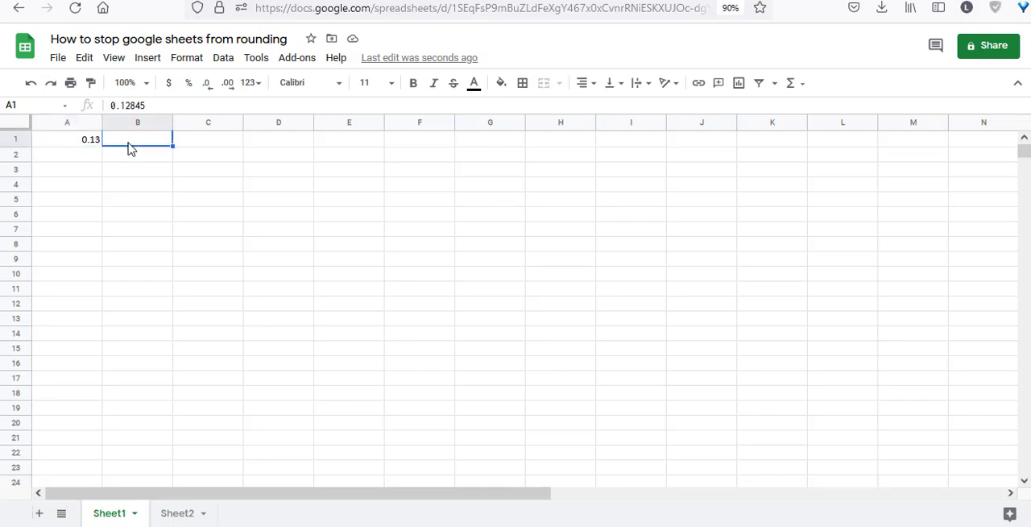
{"action": "type", "text": "111"}
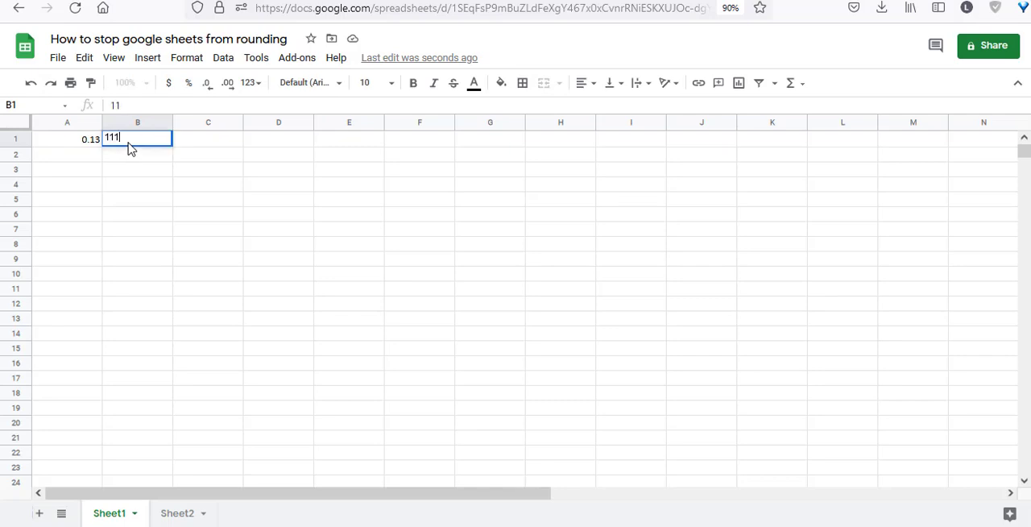
{"action": "type", "text": "."}
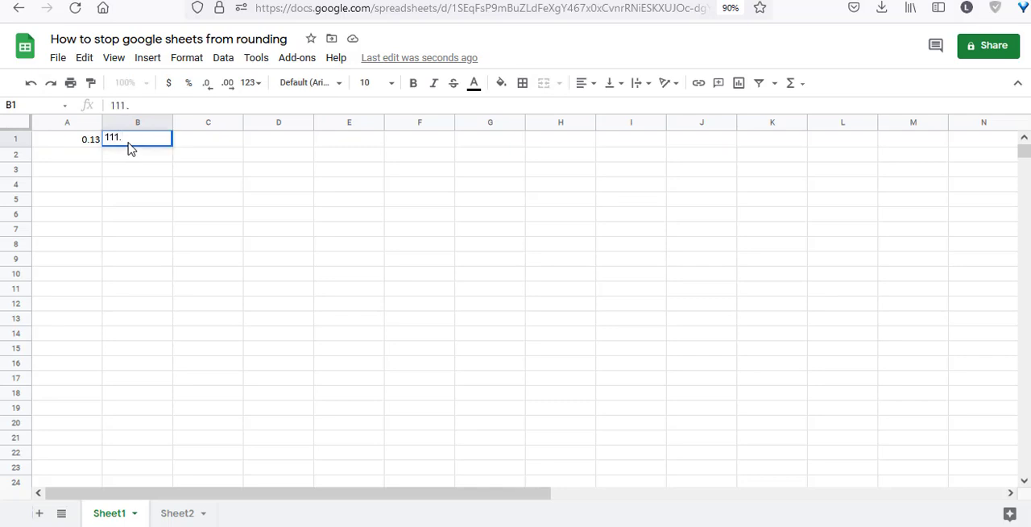
{"action": "type", "text": "23456789"}
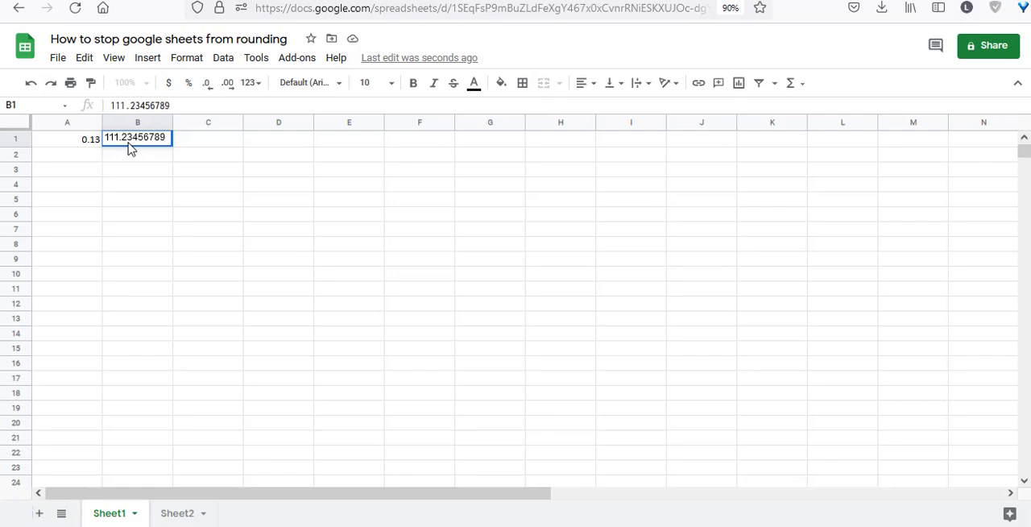
{"action": "type", "text": "1"}
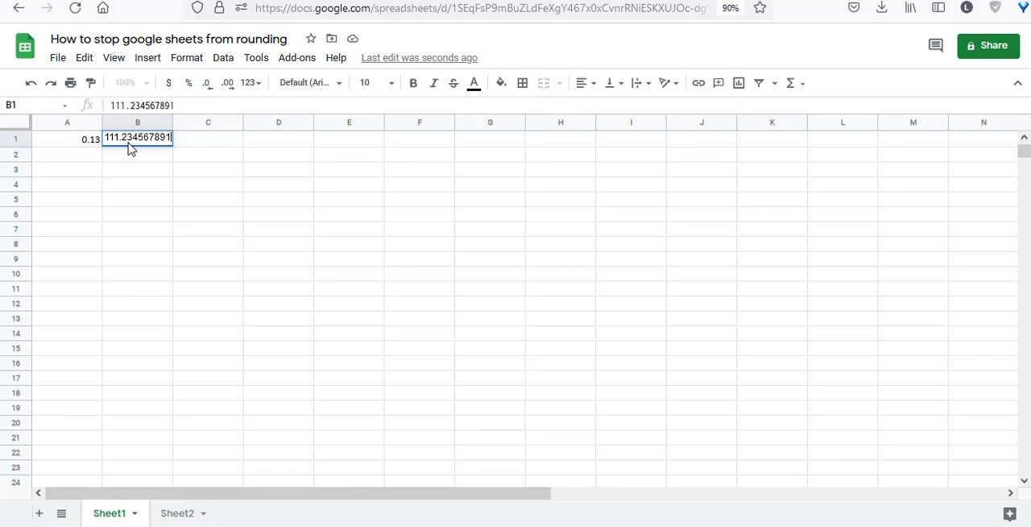
{"action": "key", "text": "Return"}
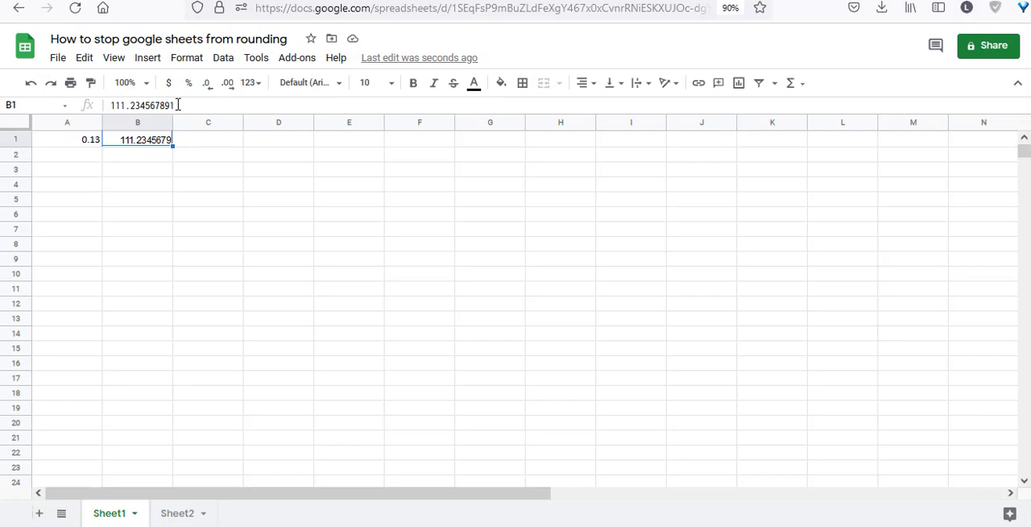
{"action": "key", "text": "Return"}
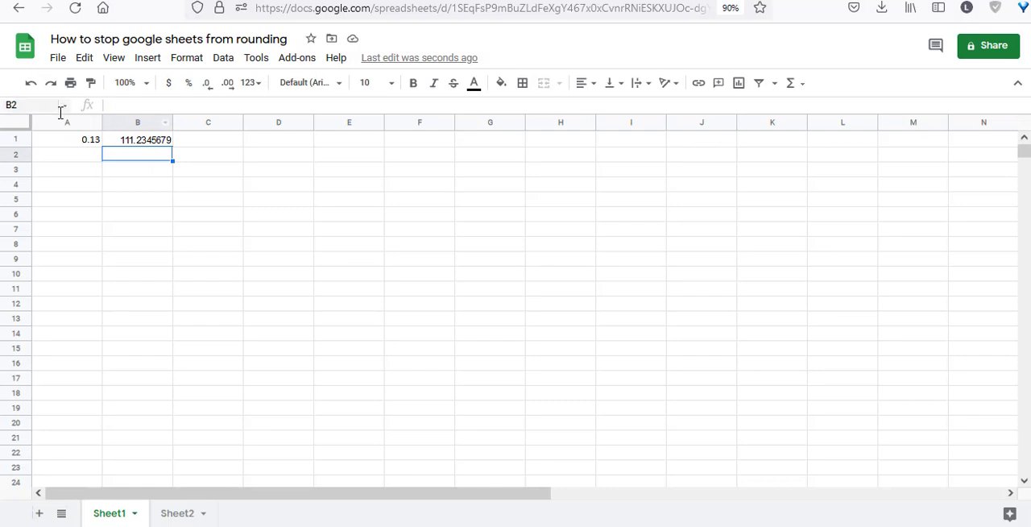
{"action": "left_click", "coordinate": [67, 138]}
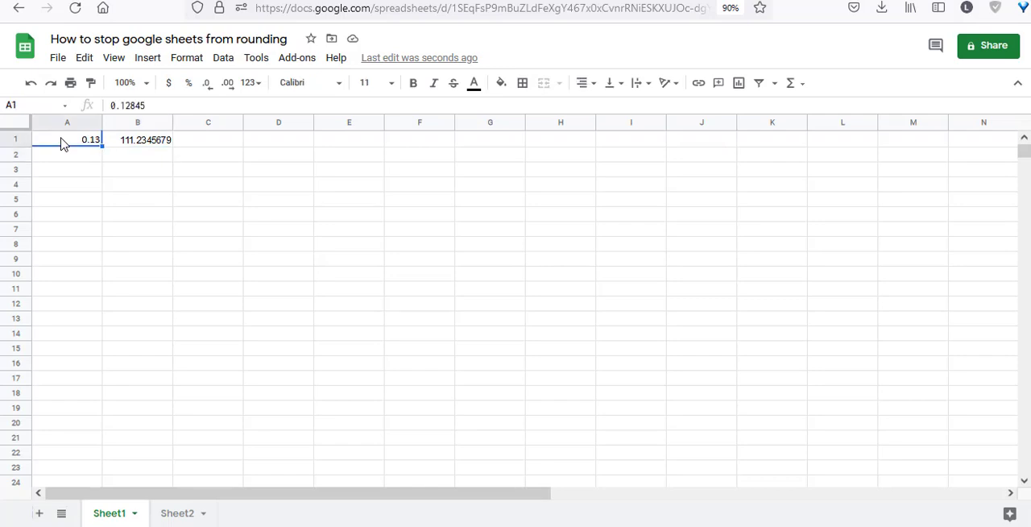
{"action": "left_click", "coordinate": [187, 58]}
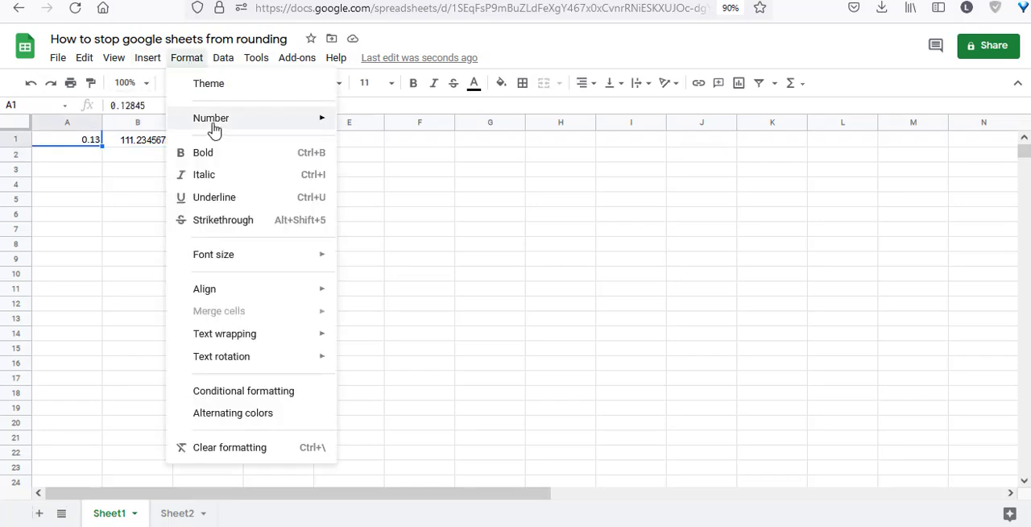
{"action": "left_click", "coordinate": [211, 118]}
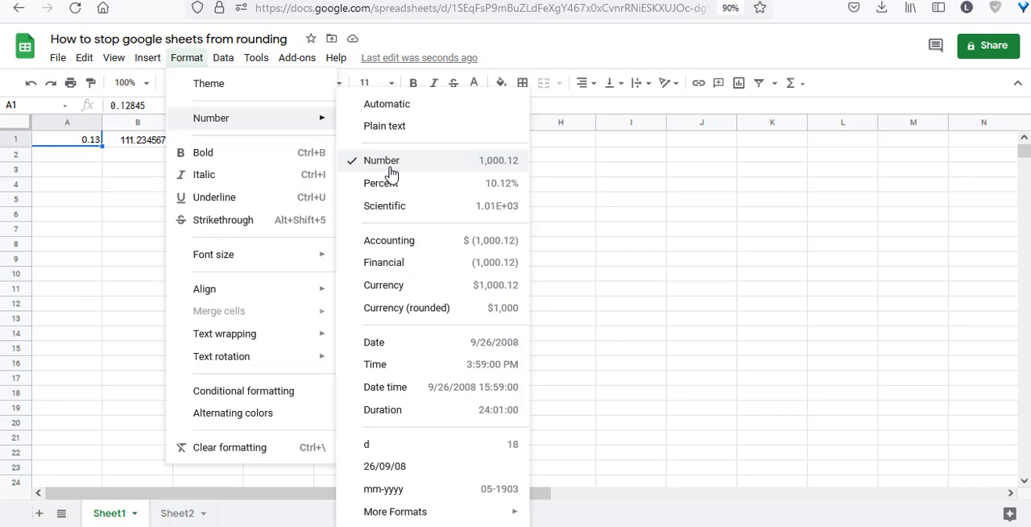
{"action": "mouse_move", "coordinate": [403, 167]}
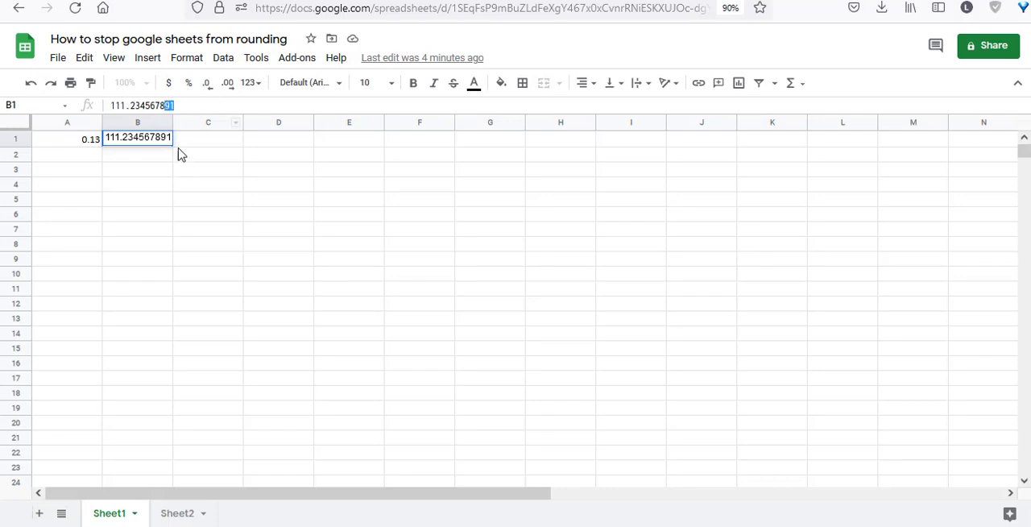
{"action": "mouse_move", "coordinate": [179, 147]}
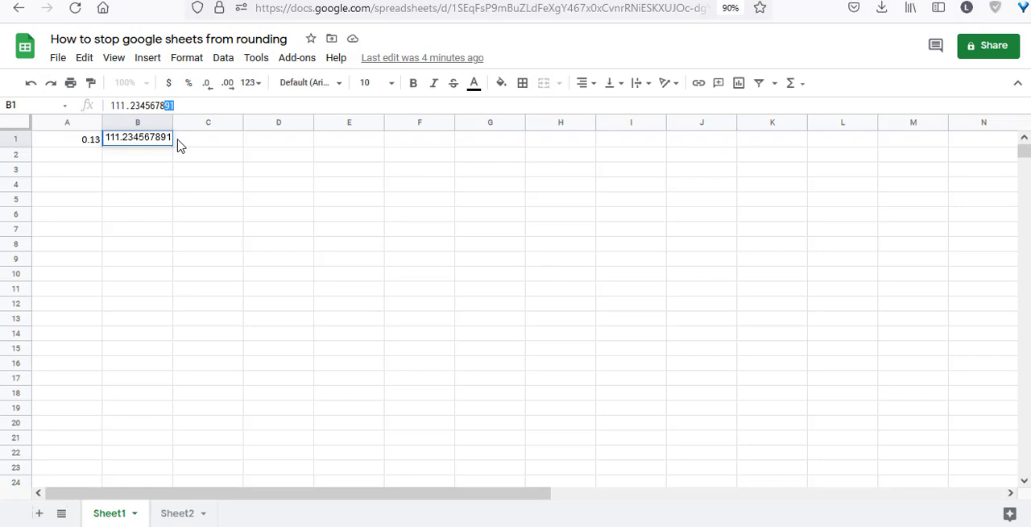
{"action": "key", "text": "Return"}
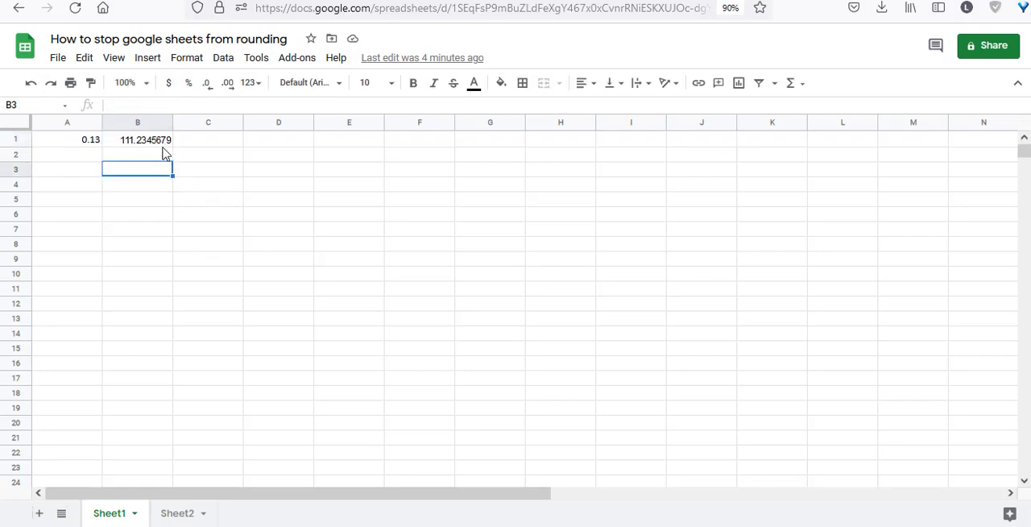
Step: Increase B1's decimal places until it shows 111.23456789100 in full with trailing zeros
{"action": "left_click", "coordinate": [137, 139]}
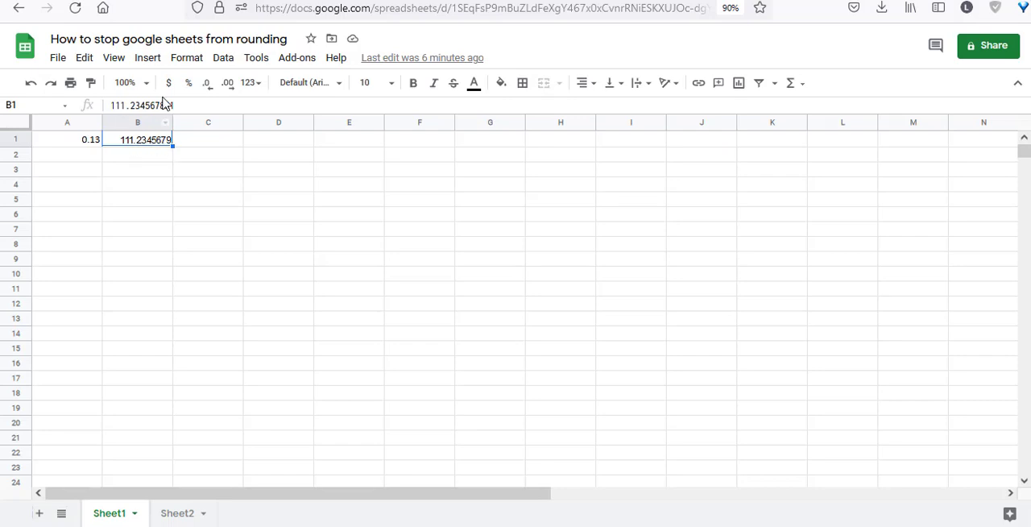
{"action": "mouse_move", "coordinate": [228, 82]}
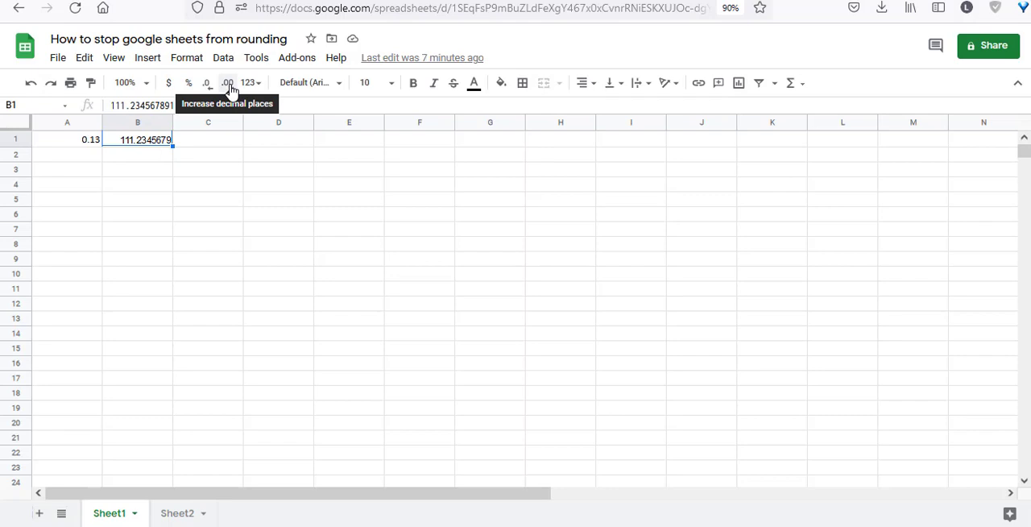
{"action": "left_click", "coordinate": [229, 83]}
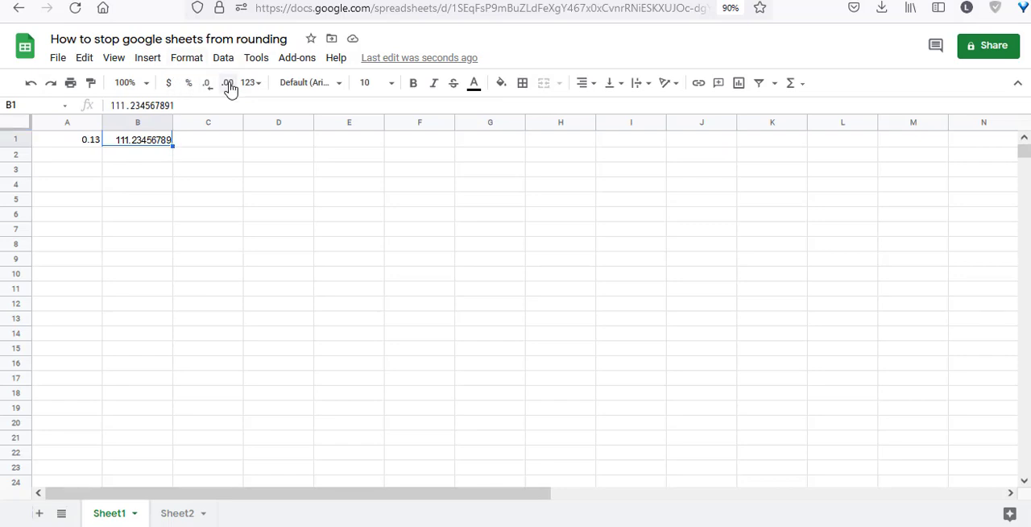
{"action": "left_click", "coordinate": [227, 84]}
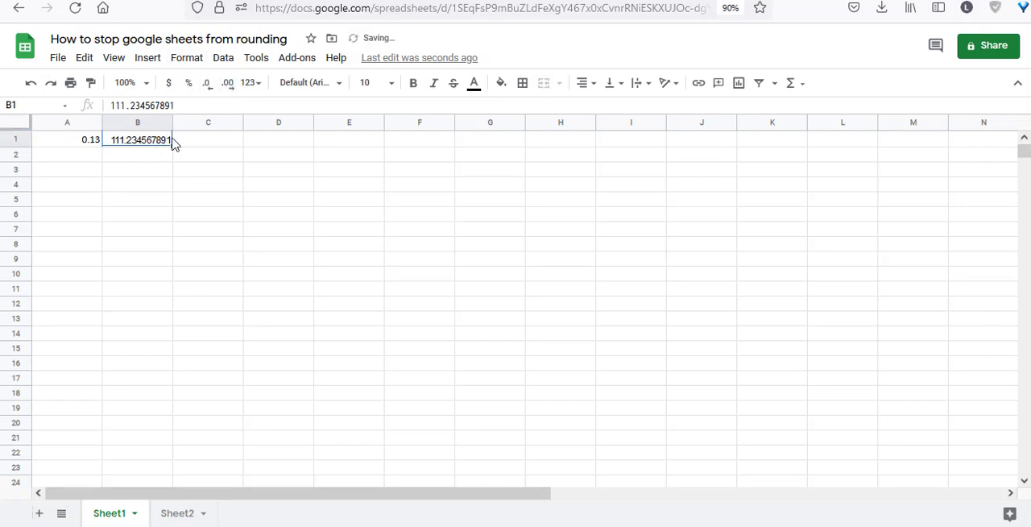
{"action": "mouse_move", "coordinate": [229, 84]}
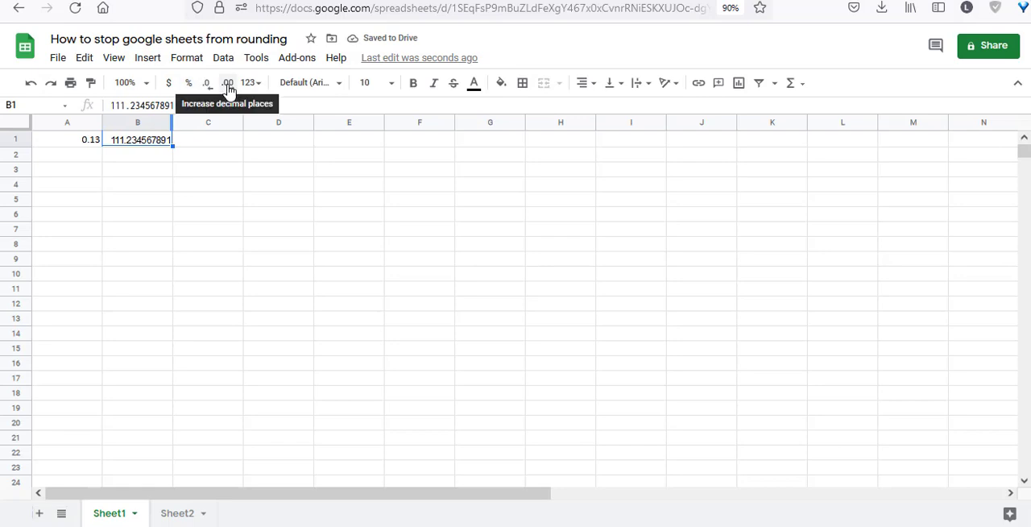
{"action": "left_click", "coordinate": [229, 83]}
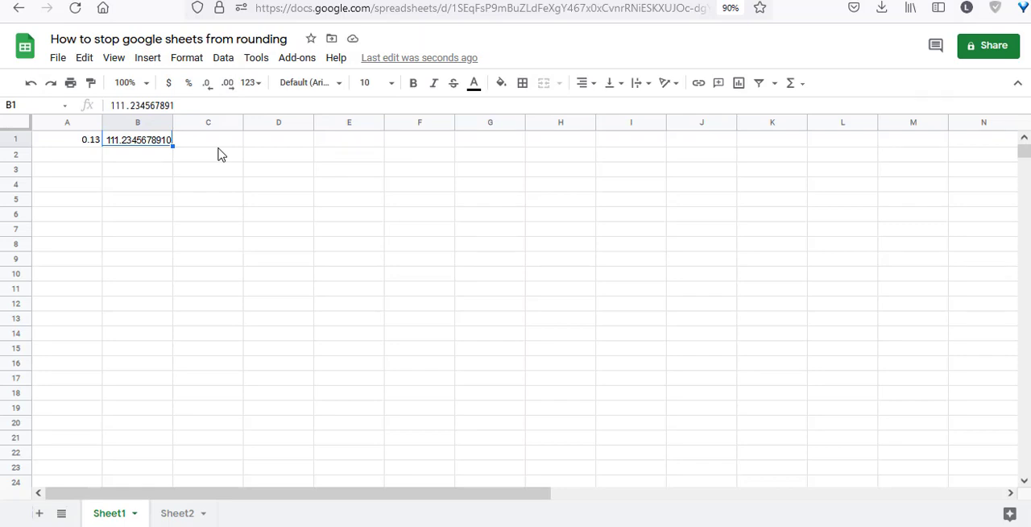
{"action": "mouse_move", "coordinate": [194, 153]}
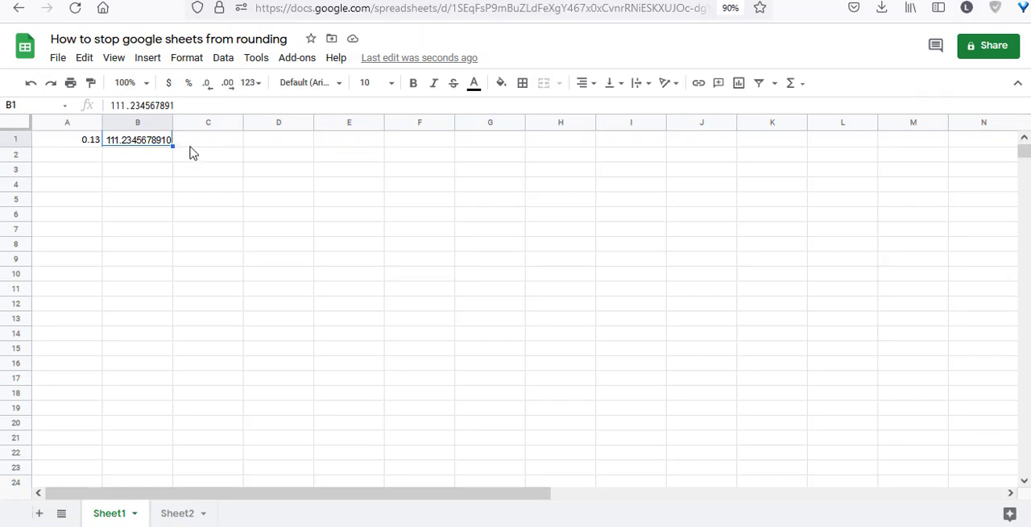
{"action": "left_click", "coordinate": [229, 83]}
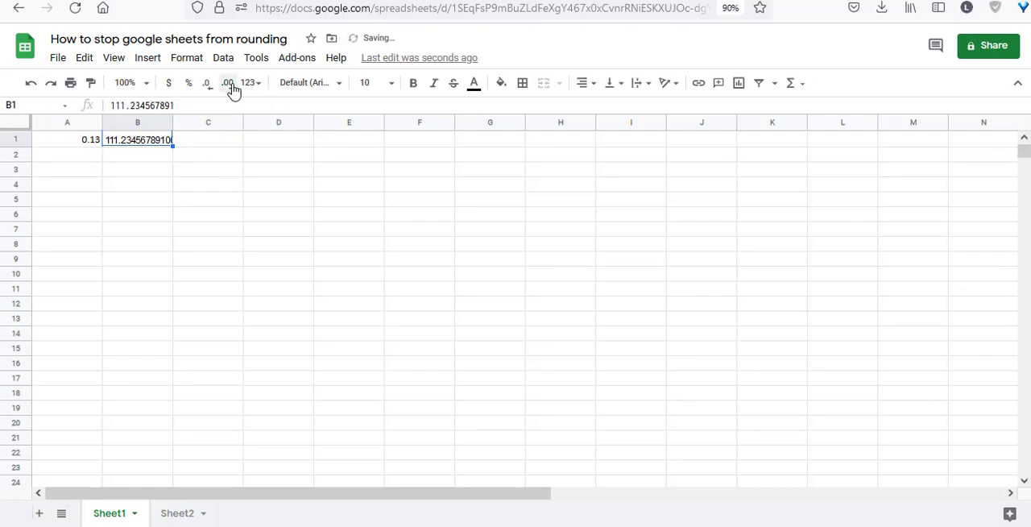
{"action": "left_click", "coordinate": [229, 82]}
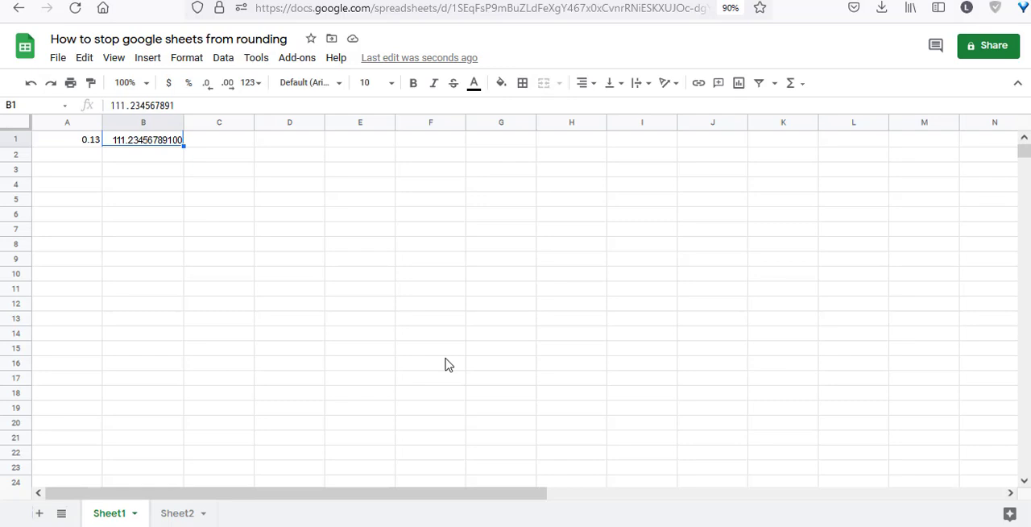
{"action": "mouse_move", "coordinate": [142, 145]}
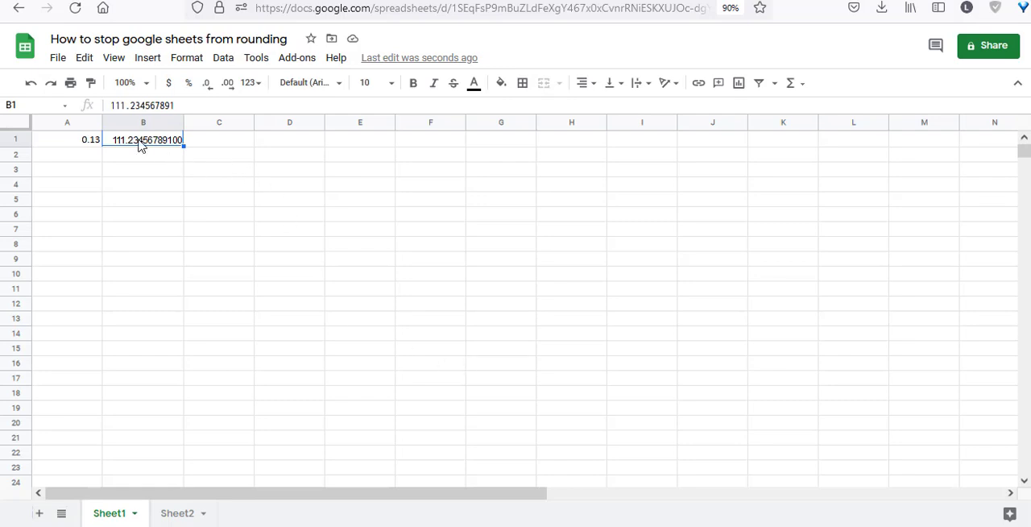
{"action": "mouse_move", "coordinate": [132, 153]}
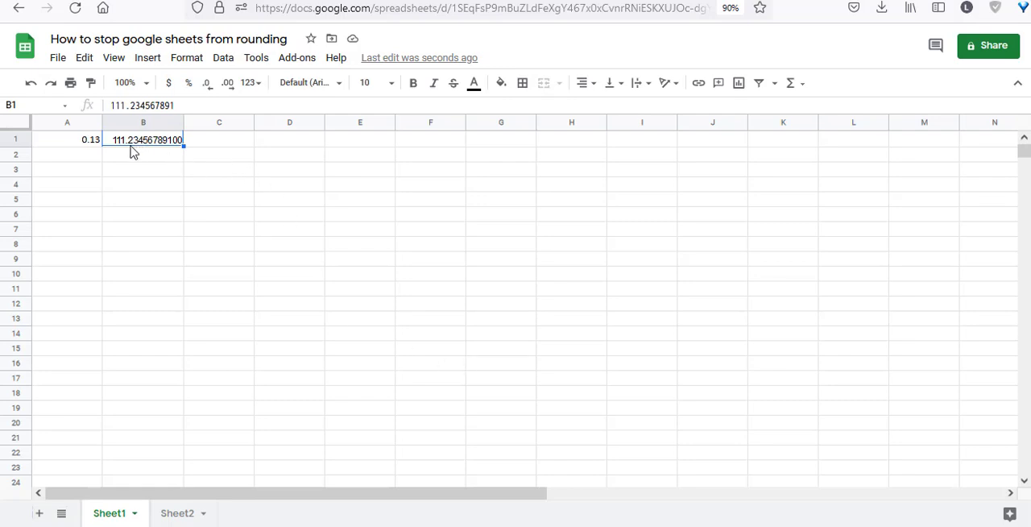
Step: Enter the long decimal 123.45678901618393 into cell C1 so it shows in full
{"action": "left_click", "coordinate": [219, 138]}
{"action": "type", "text": "123.456789"}
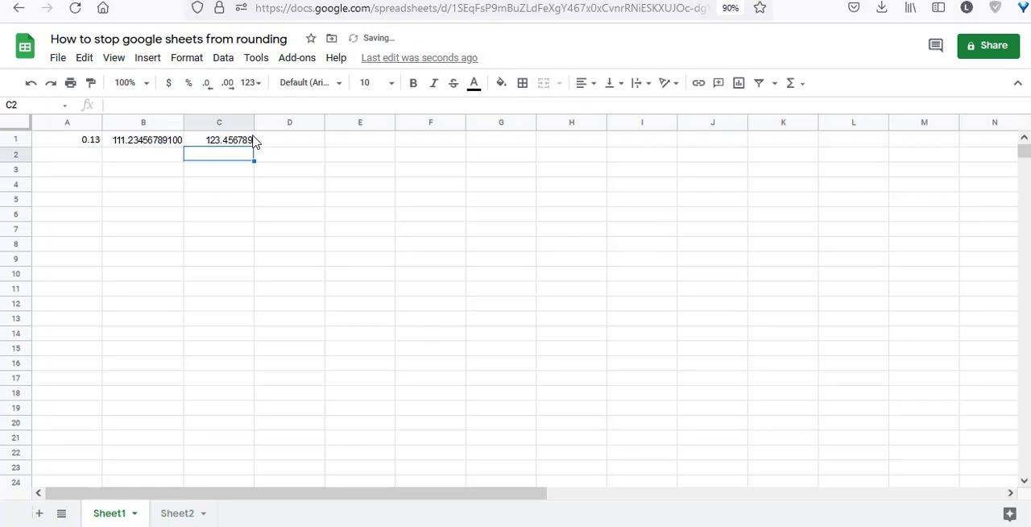
{"action": "left_click", "coordinate": [219, 139]}
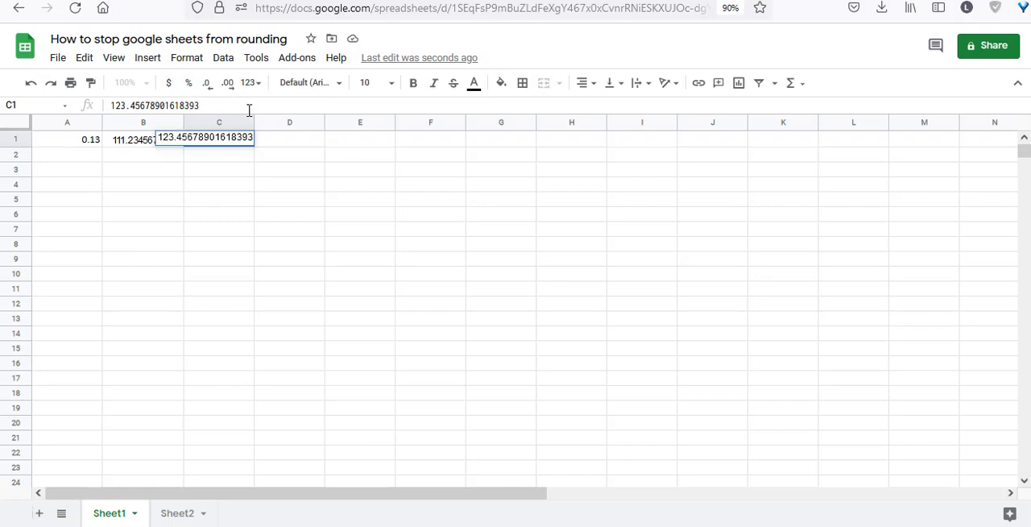
{"action": "key", "text": "Return"}
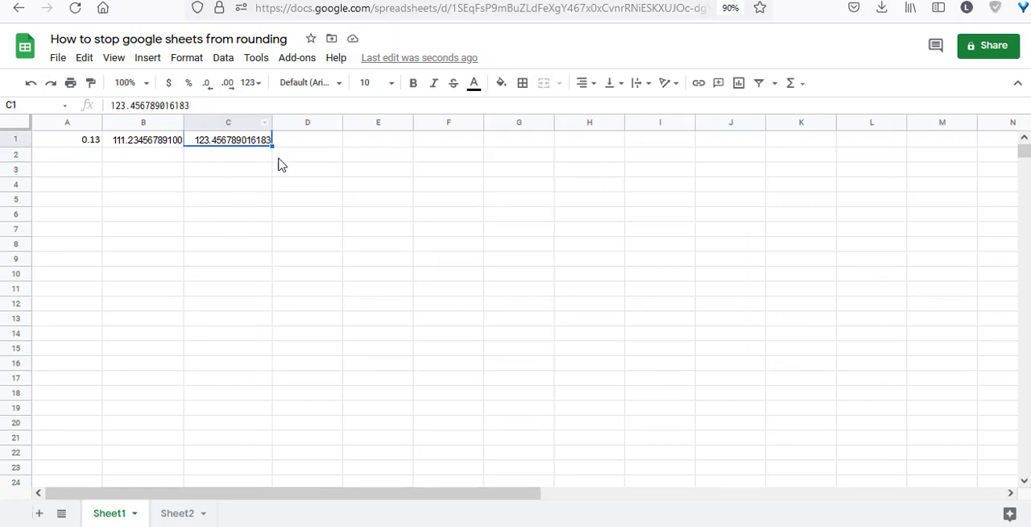
{"action": "mouse_move", "coordinate": [304, 167]}
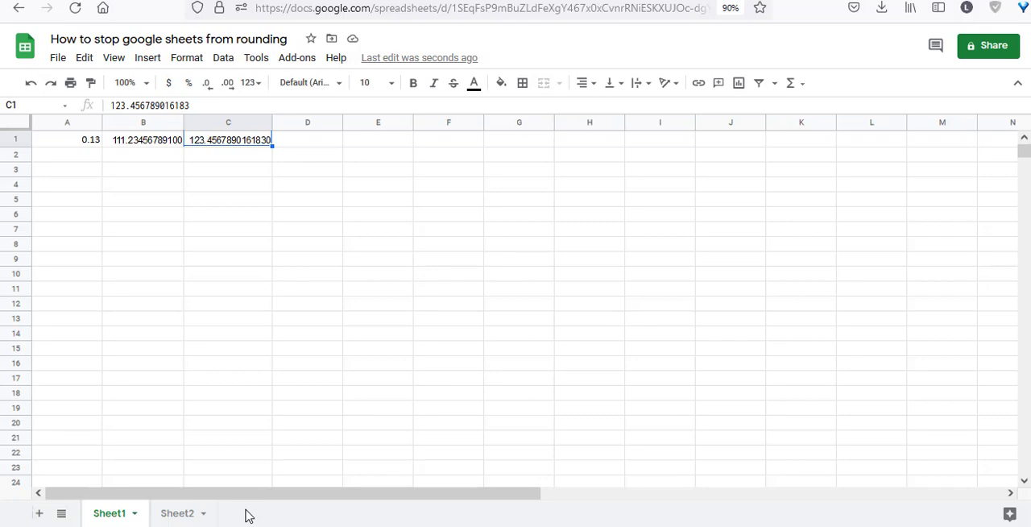
{"action": "mouse_move", "coordinate": [184, 513]}
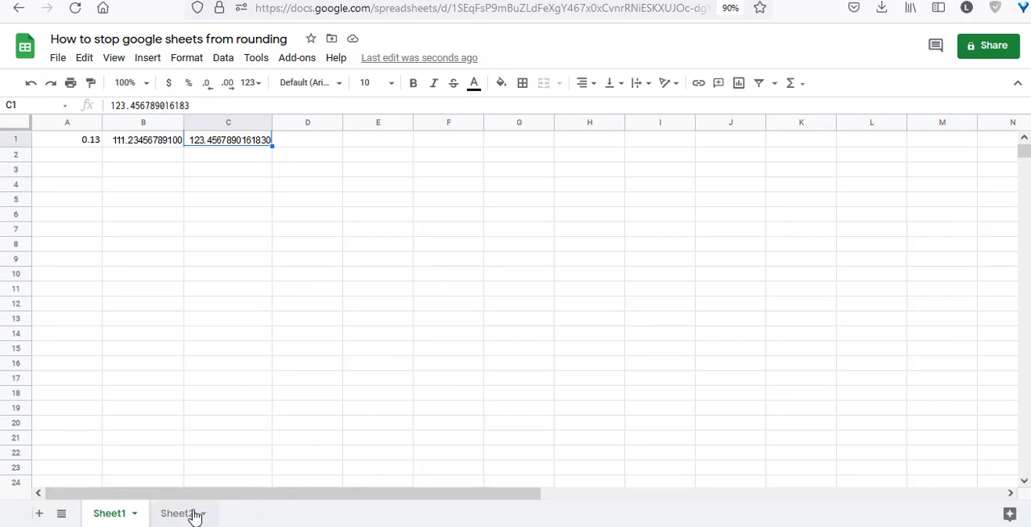
{"action": "mouse_move", "coordinate": [184, 514]}
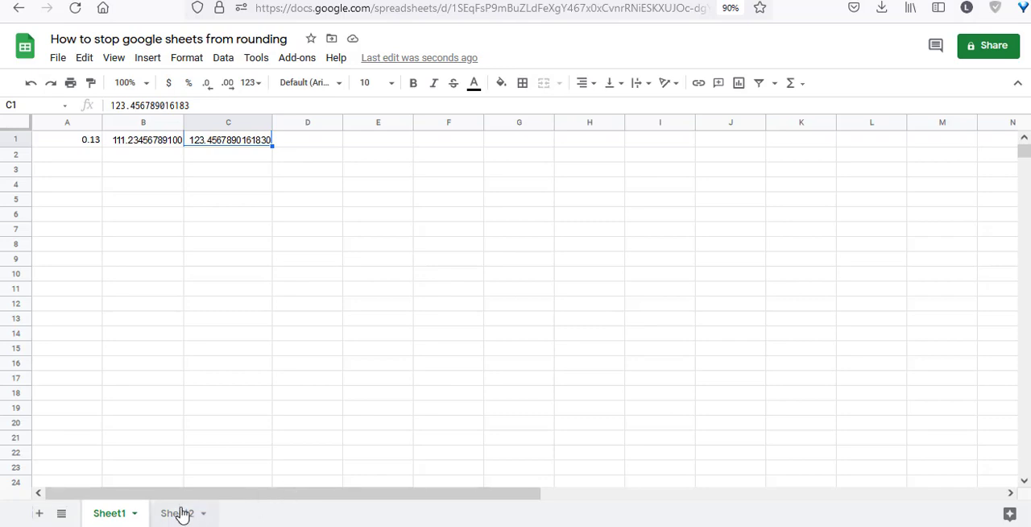
Step: Switch to Sheet2 with the TRUNC(value,[places]) syntax notes
{"action": "left_click", "coordinate": [177, 513]}
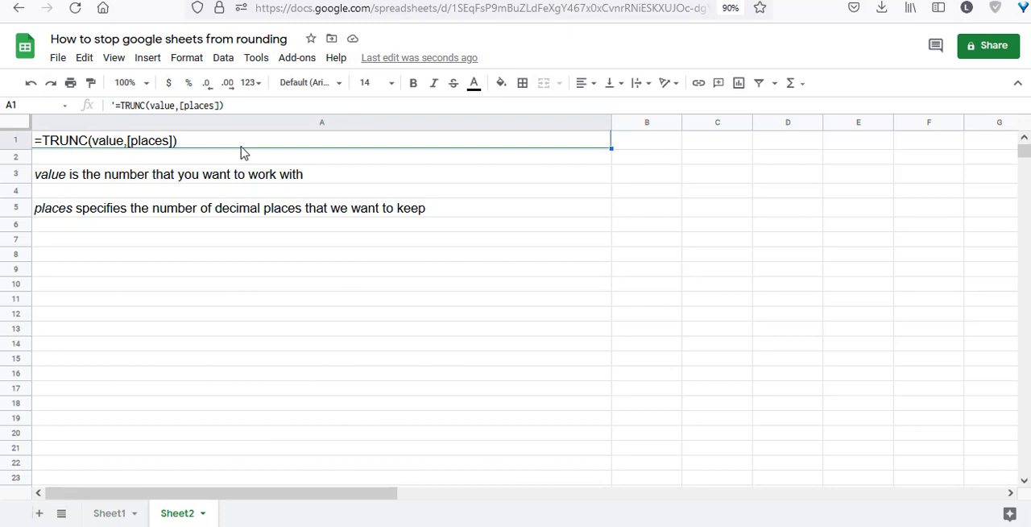
{"action": "mouse_move", "coordinate": [113, 151]}
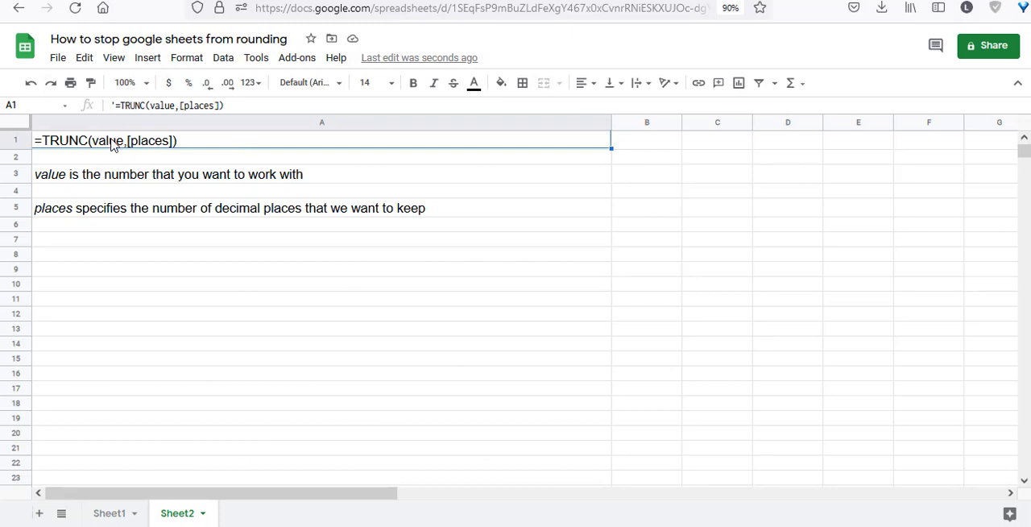
{"action": "mouse_move", "coordinate": [163, 125]}
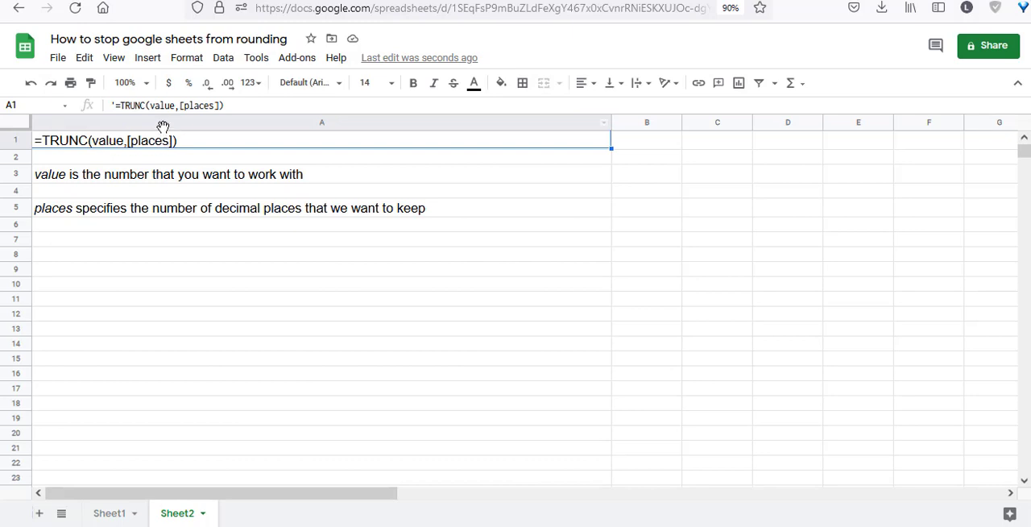
{"action": "mouse_move", "coordinate": [137, 153]}
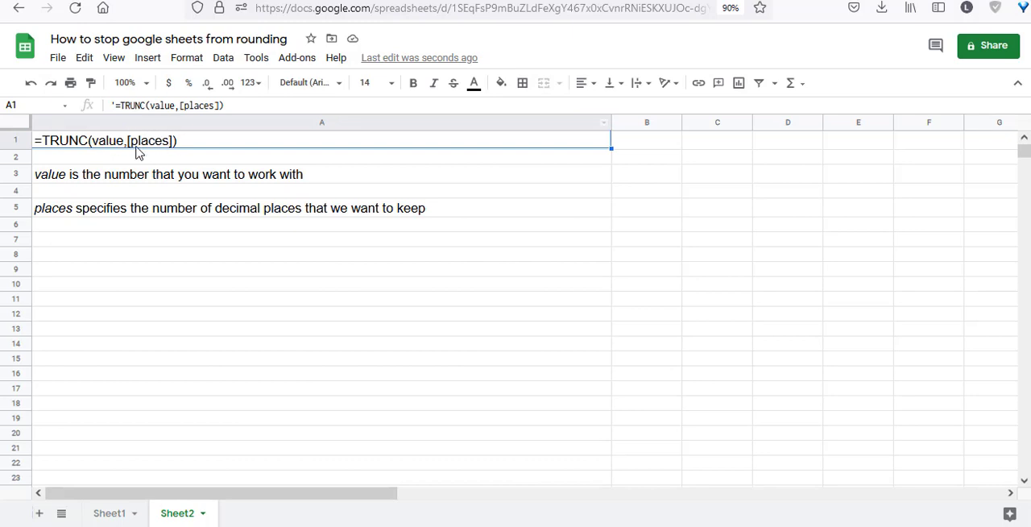
{"action": "mouse_move", "coordinate": [119, 193]}
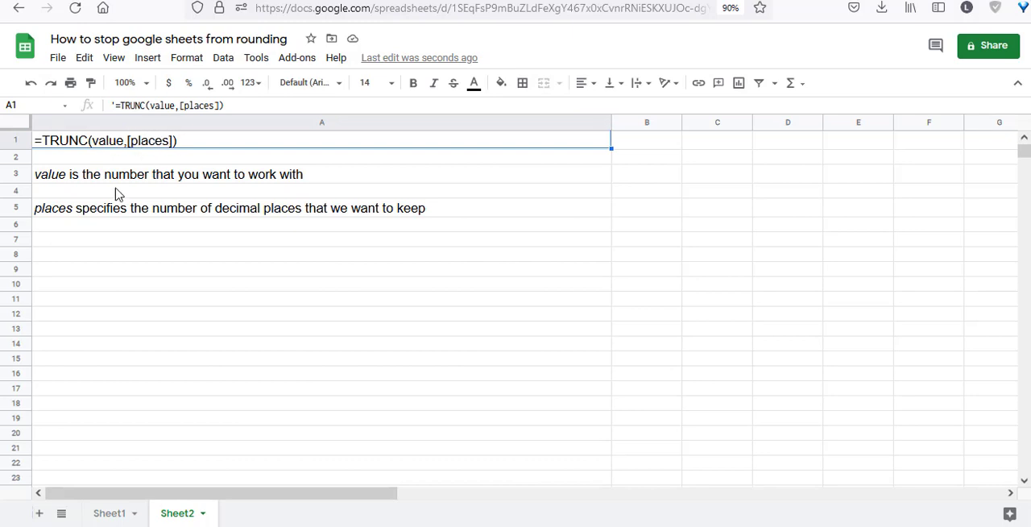
Step: Enter 123.45678941618393 into cell A10 on Sheet2
{"action": "left_click", "coordinate": [254, 283]}
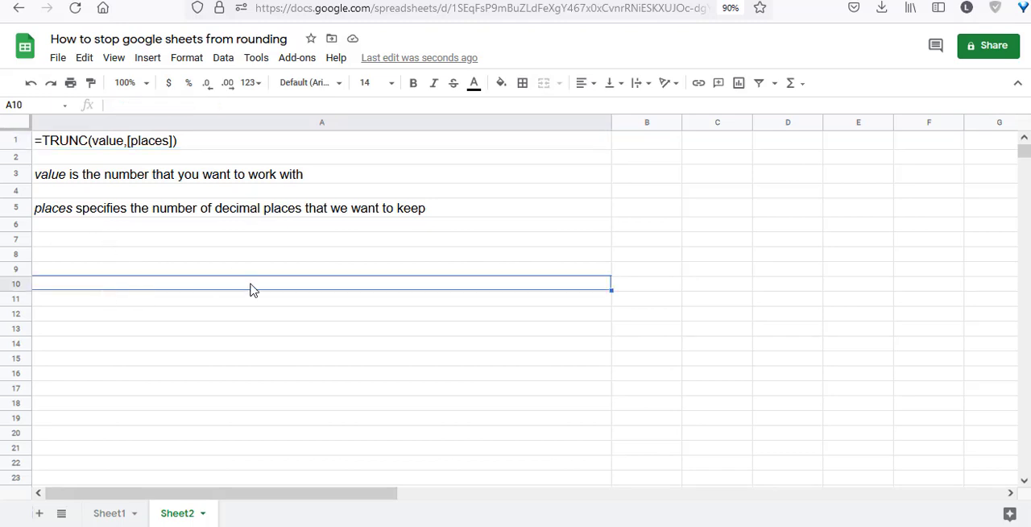
{"action": "type", "text": "123.45678941618393"}
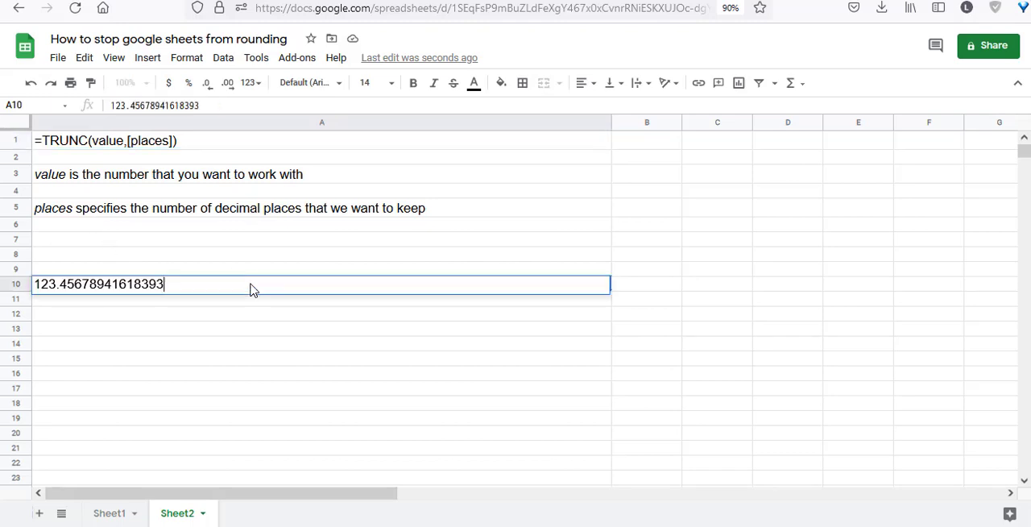
{"action": "key", "text": "Return"}
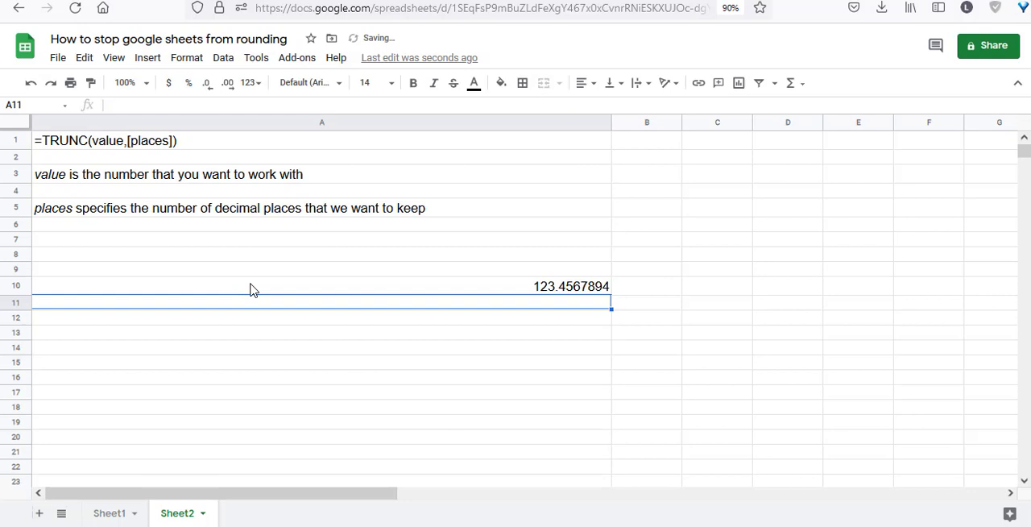
Step: Enter =TRUNC(A10,5) in A11, returning 123.45678 without rounding
{"action": "type", "text": "="}
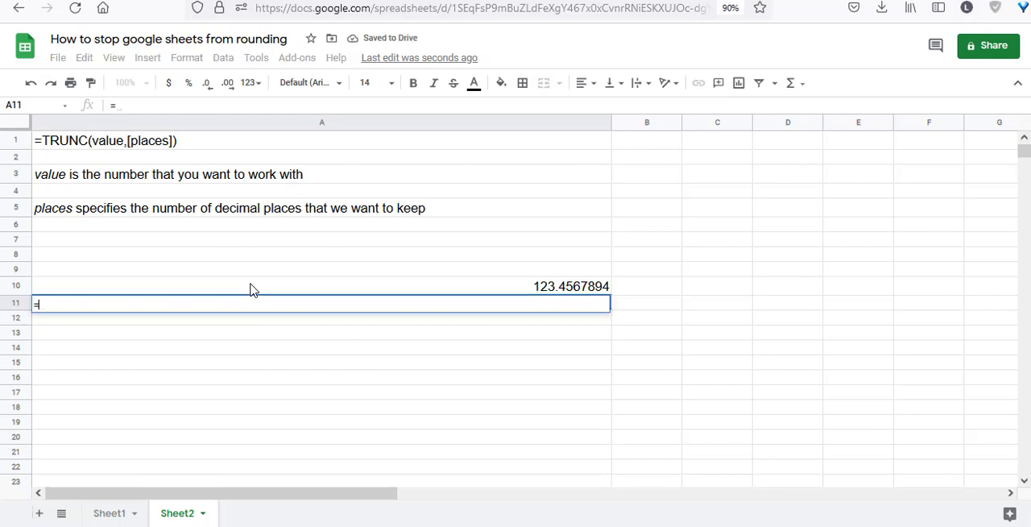
{"action": "type", "text": "TRUN("}
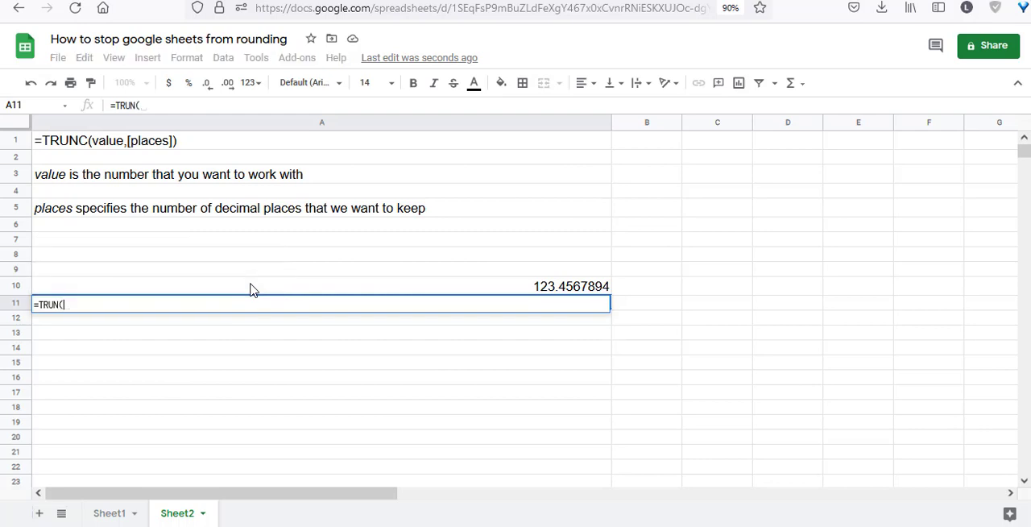
{"action": "left_click", "coordinate": [555, 287]}
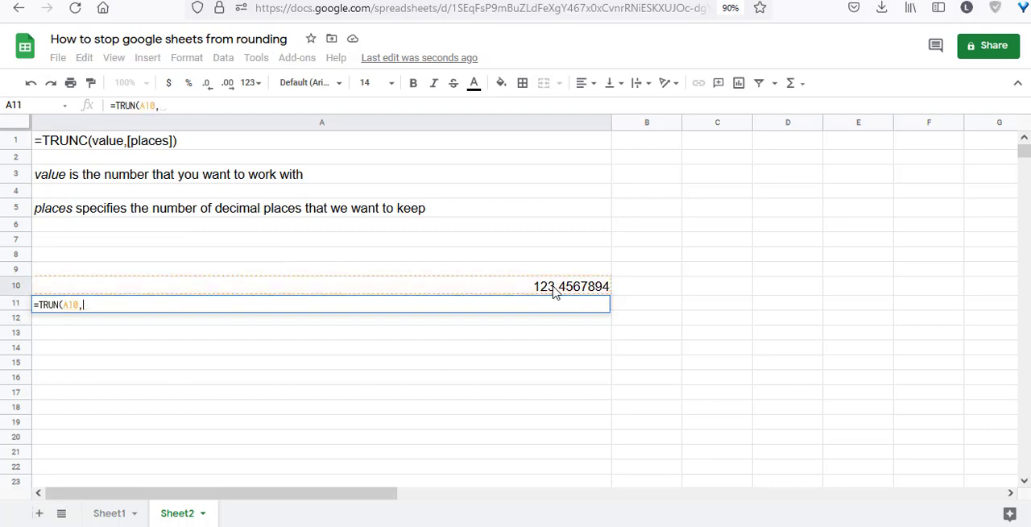
{"action": "type", "text": "5)"}
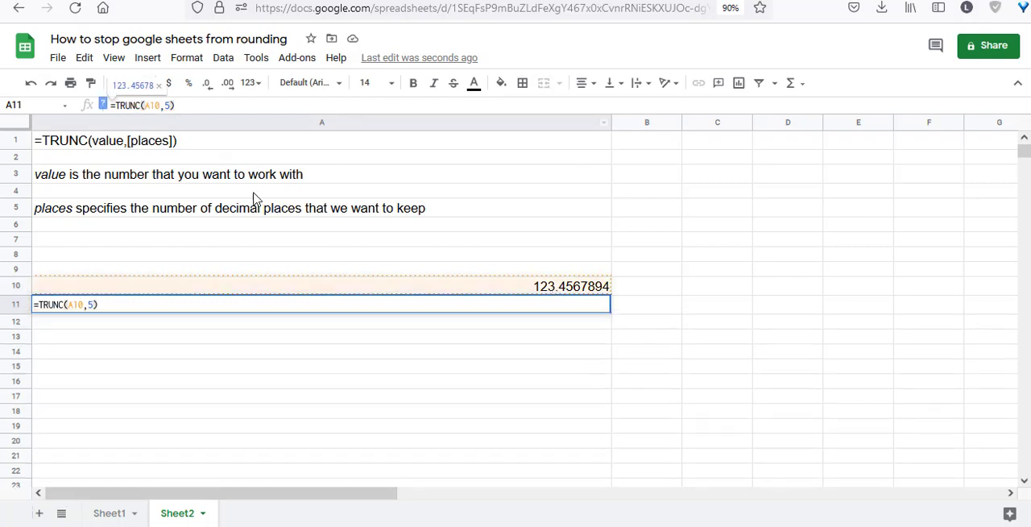
{"action": "key", "text": "Return"}
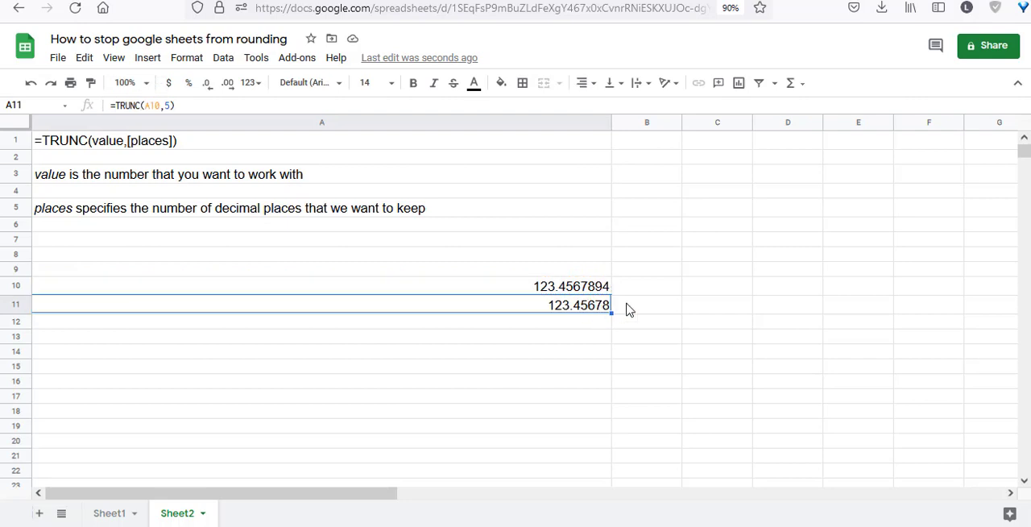
{"action": "mouse_move", "coordinate": [599, 325]}
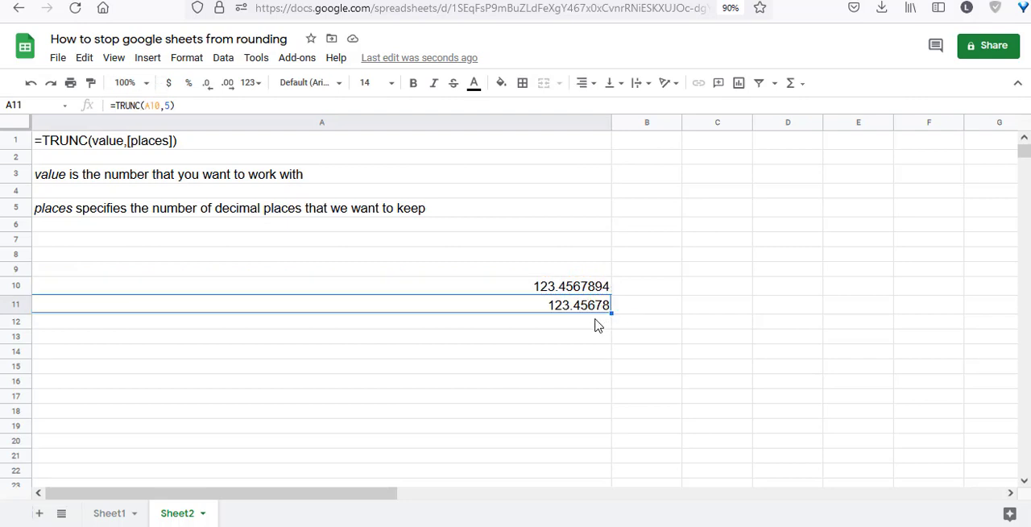
{"action": "mouse_move", "coordinate": [610, 316]}
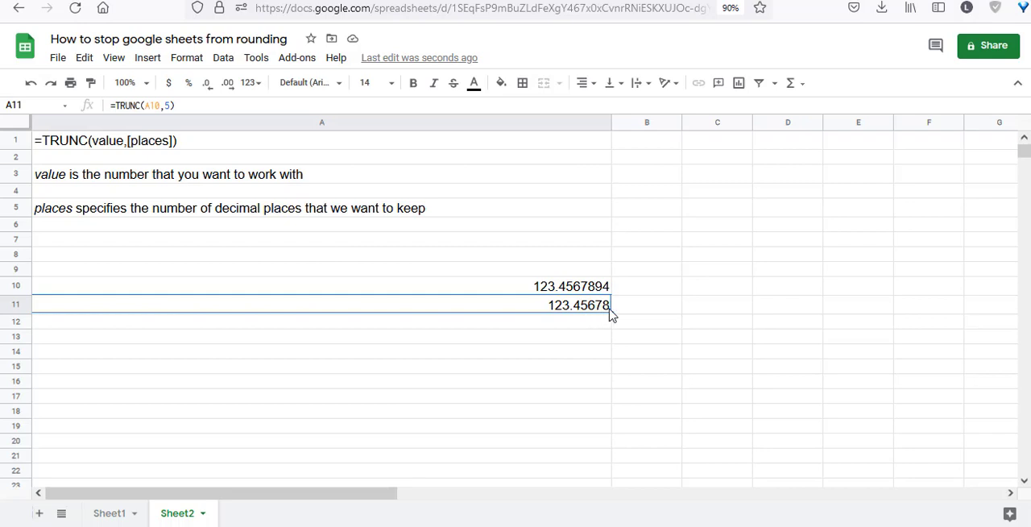
{"action": "mouse_move", "coordinate": [608, 313]}
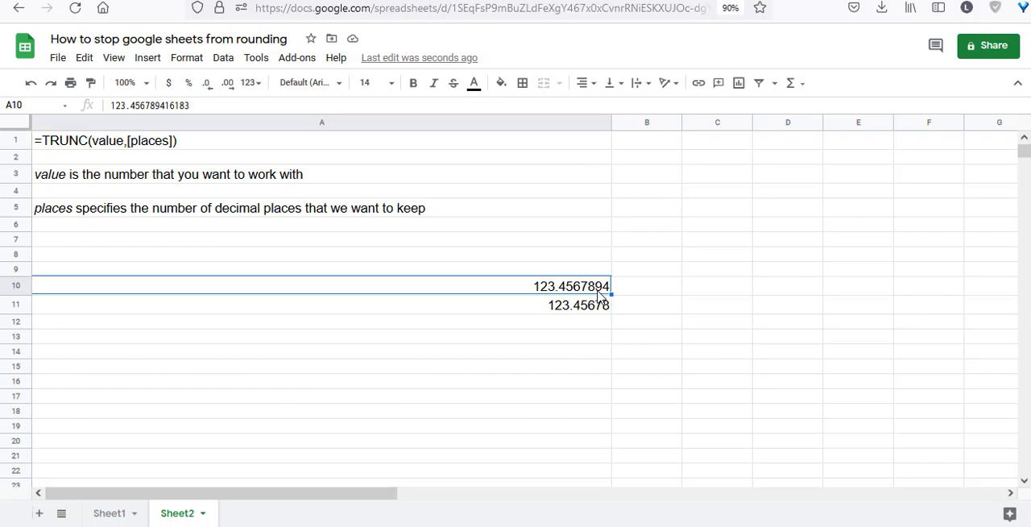
{"action": "mouse_move", "coordinate": [593, 293]}
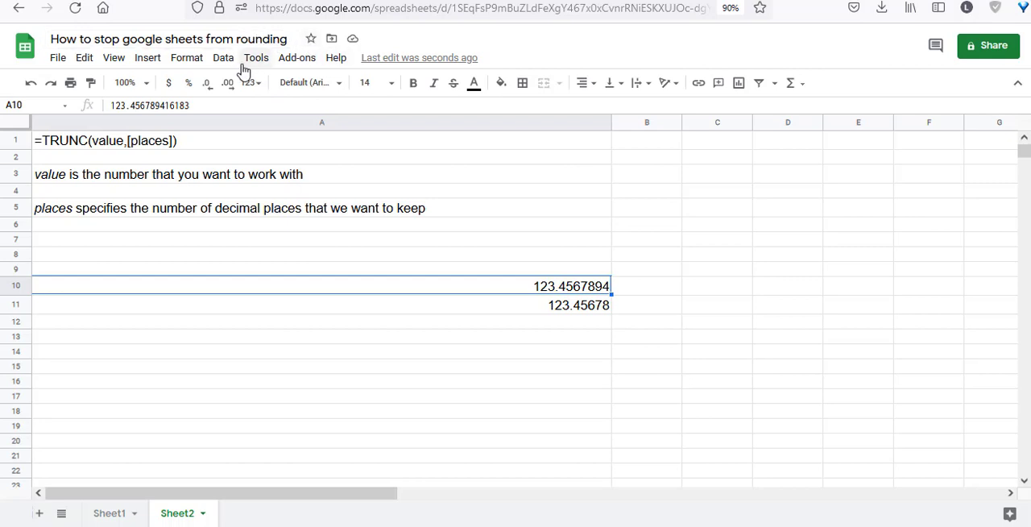
Step: Format A10 as Number and increase decimals so it shows 123.45679 rounded at five places
{"action": "left_click", "coordinate": [187, 58]}
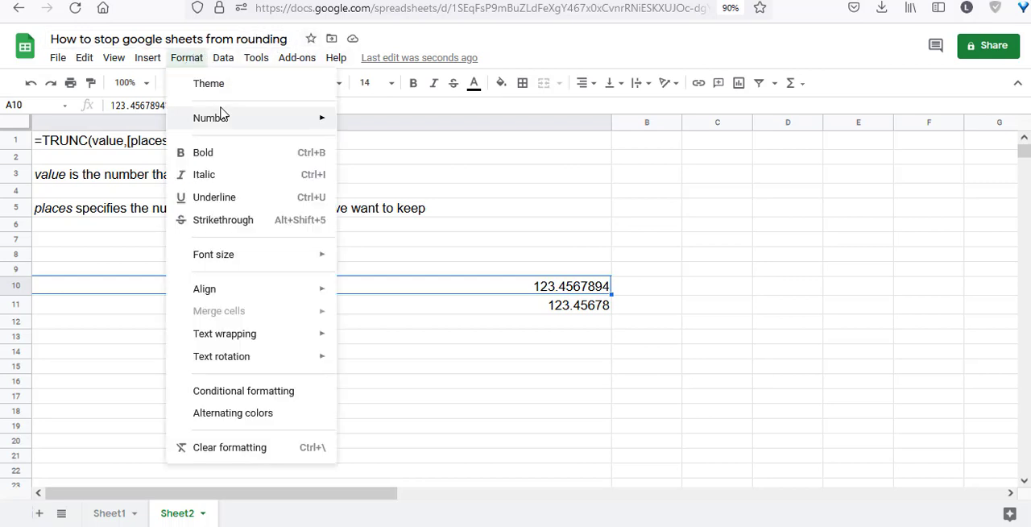
{"action": "left_click", "coordinate": [211, 116]}
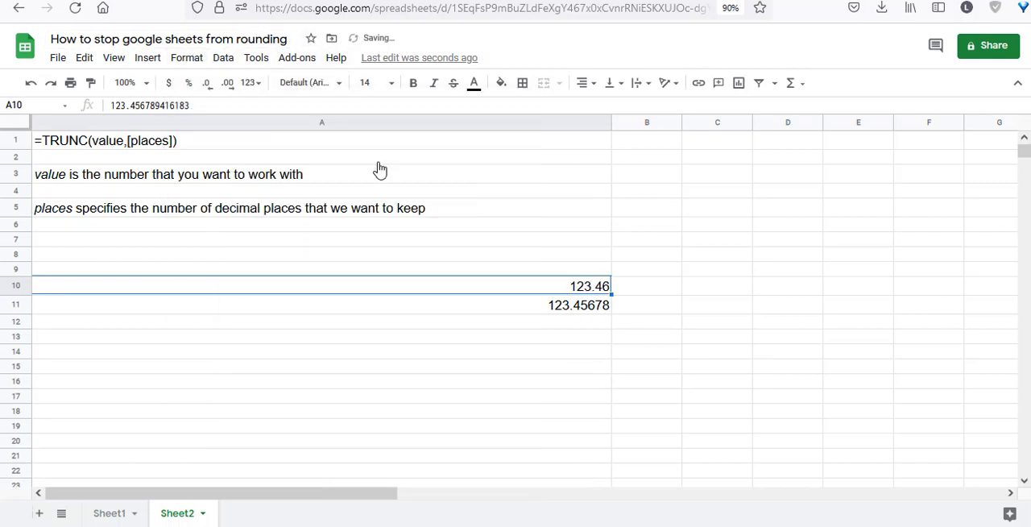
{"action": "mouse_move", "coordinate": [228, 83]}
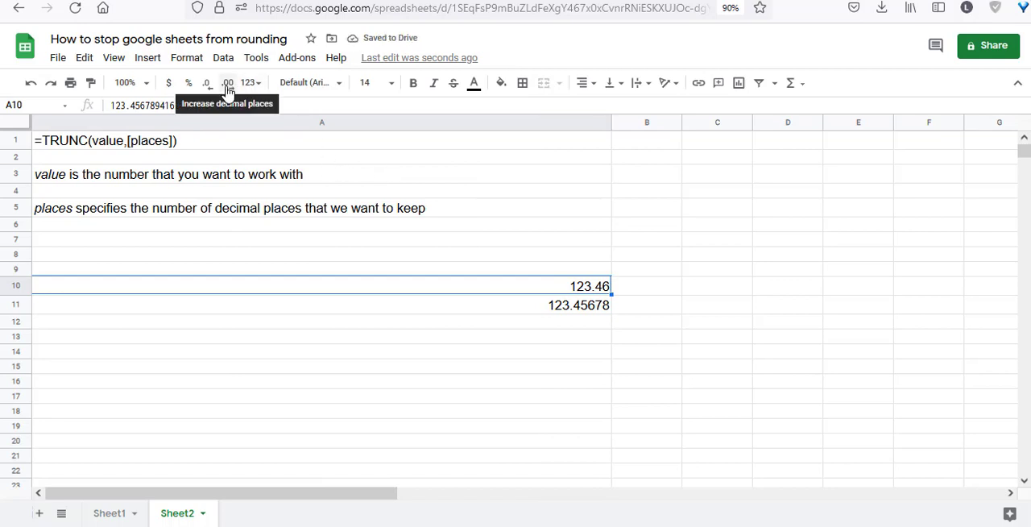
{"action": "left_click", "coordinate": [227, 84]}
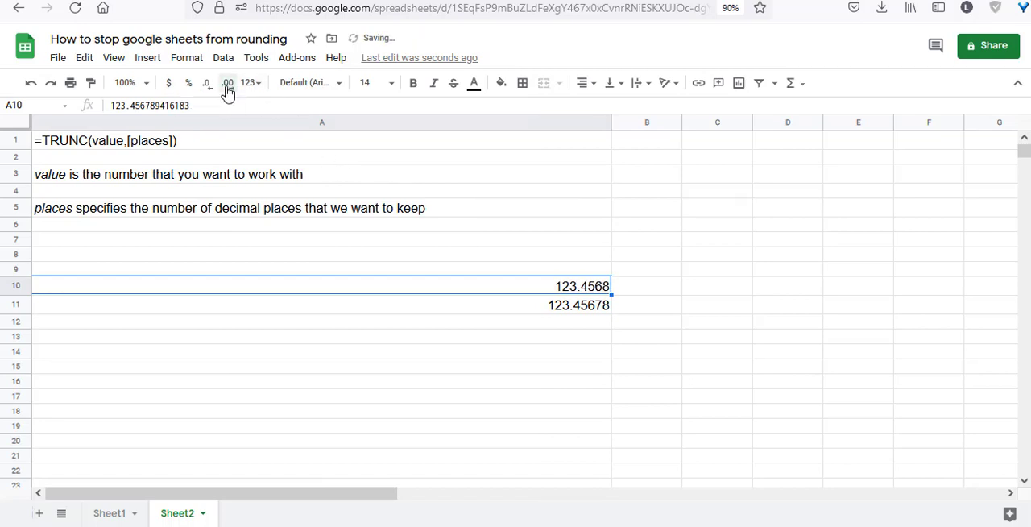
{"action": "left_click", "coordinate": [227, 84]}
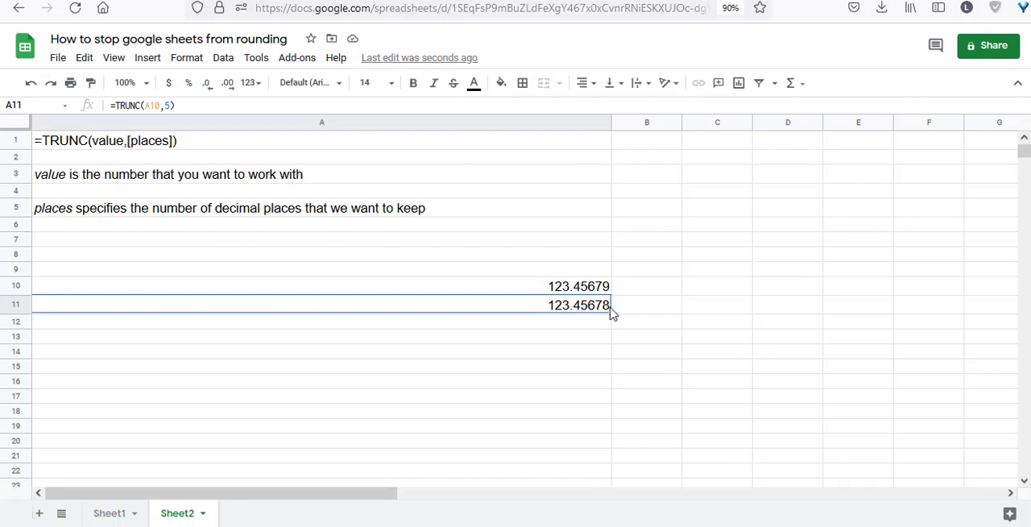
Step: Change the TRUNC places argument in A11 to 7, giving 123.4567894
{"action": "left_click", "coordinate": [168, 104]}
{"action": "type", "text": "6"}
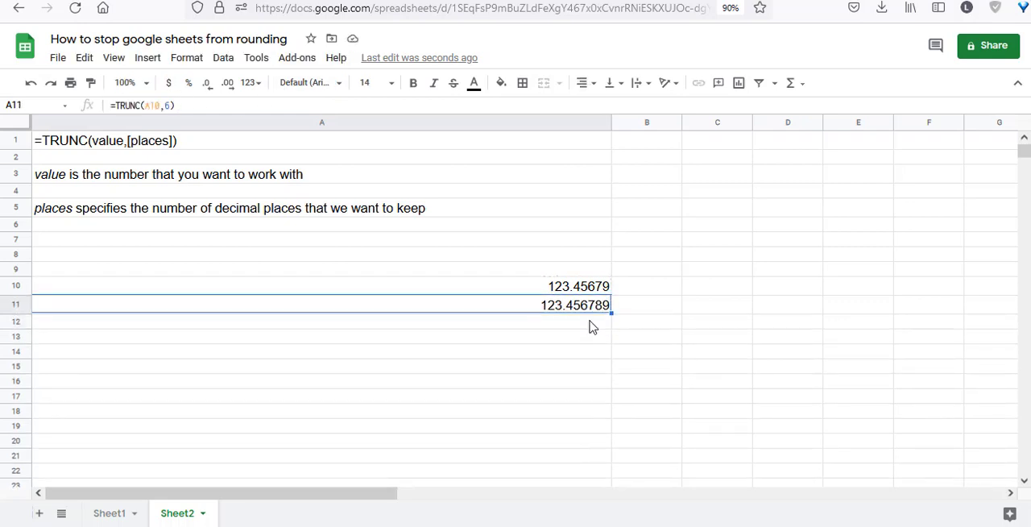
{"action": "mouse_move", "coordinate": [583, 293]}
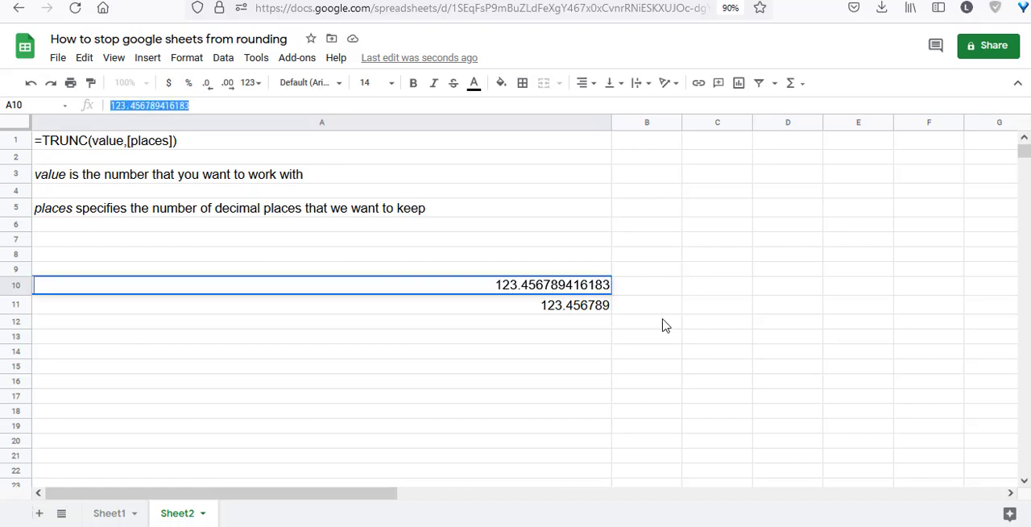
{"action": "left_click", "coordinate": [323, 304]}
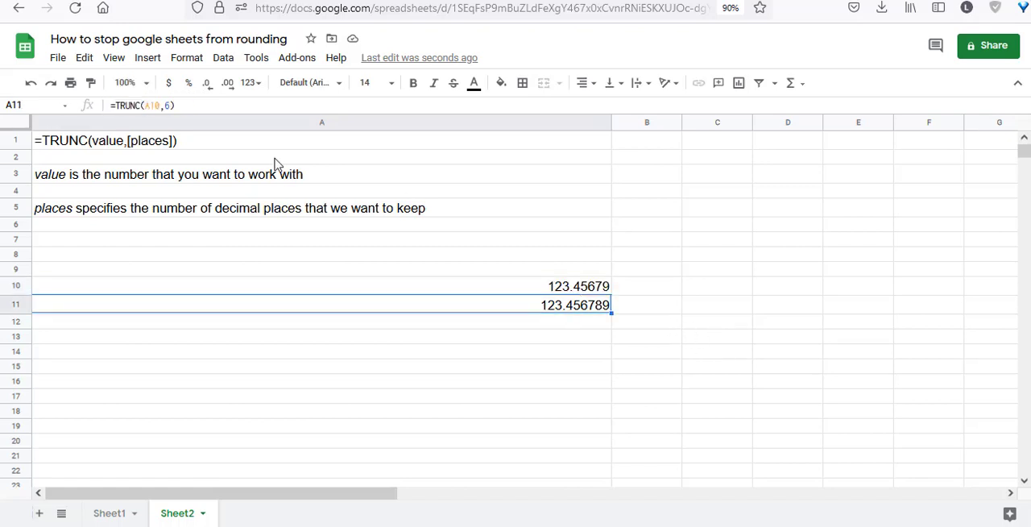
{"action": "double_click", "coordinate": [322, 303]}
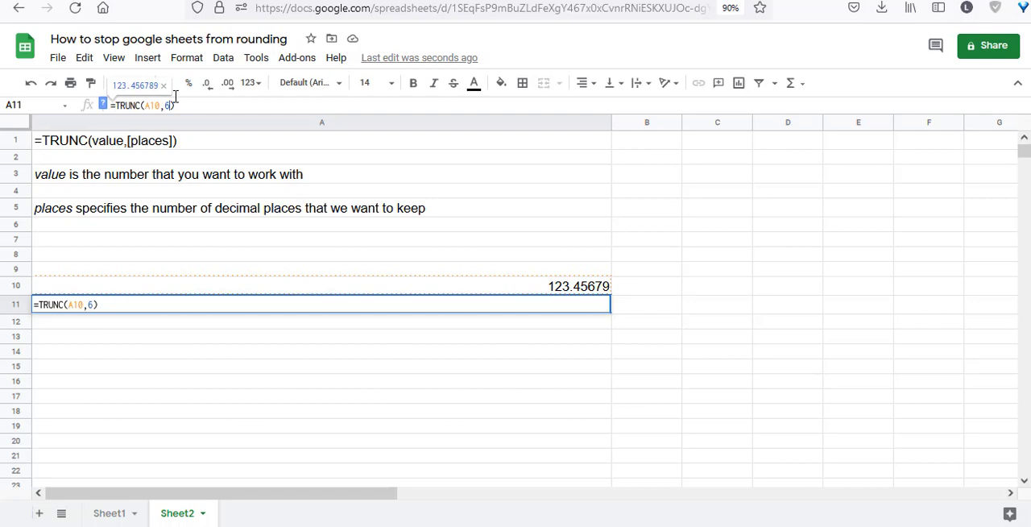
{"action": "type", "text": "8"}
{"action": "key", "text": "Return"}
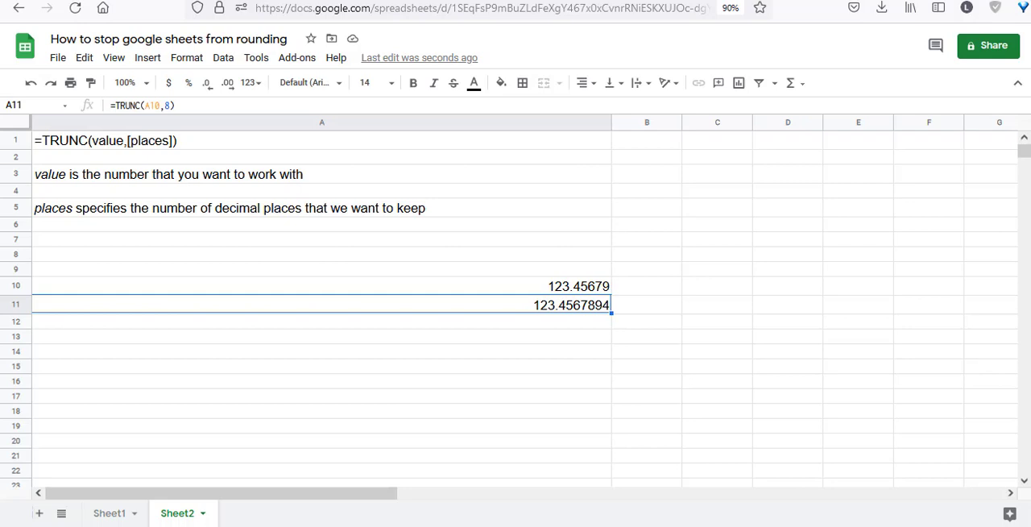
{"action": "mouse_move", "coordinate": [635, 312]}
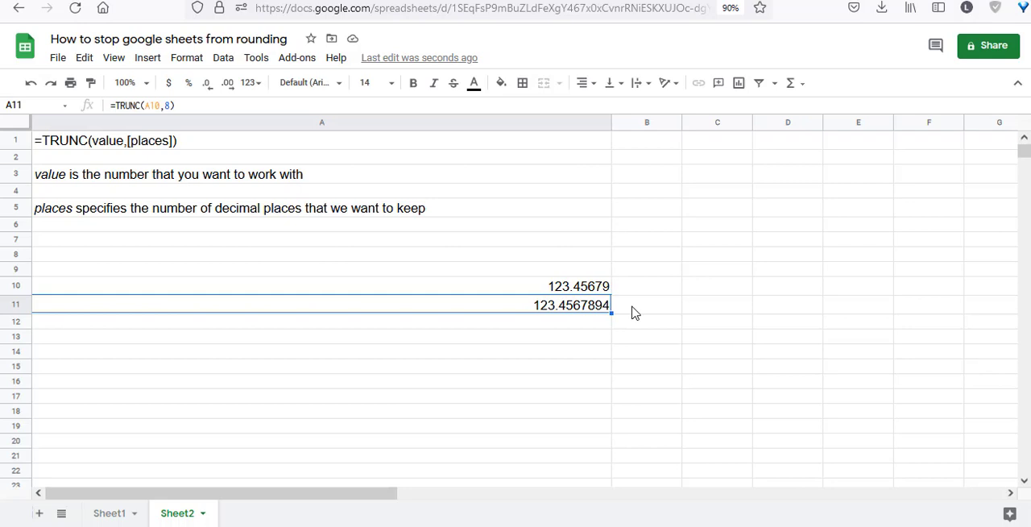
{"action": "mouse_move", "coordinate": [609, 314]}
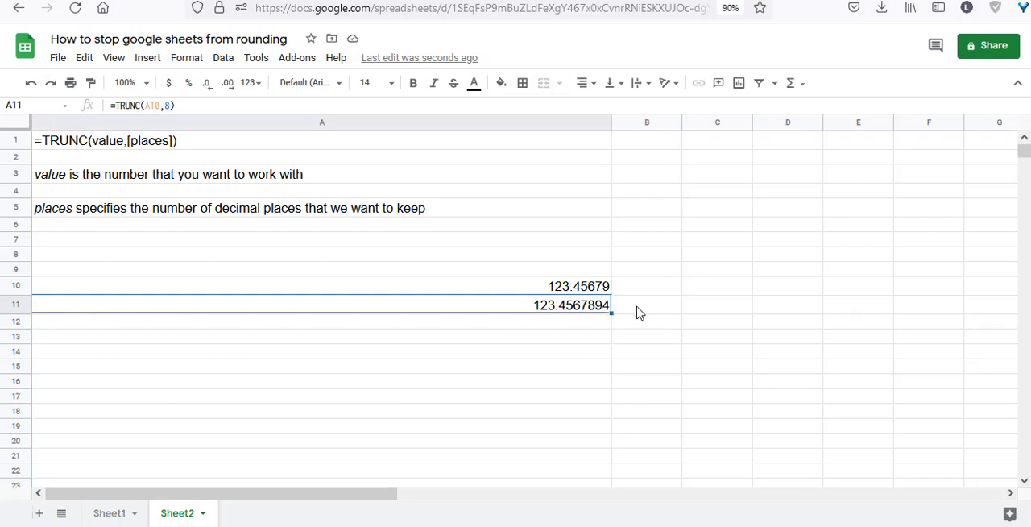
{"action": "mouse_move", "coordinate": [409, 232]}
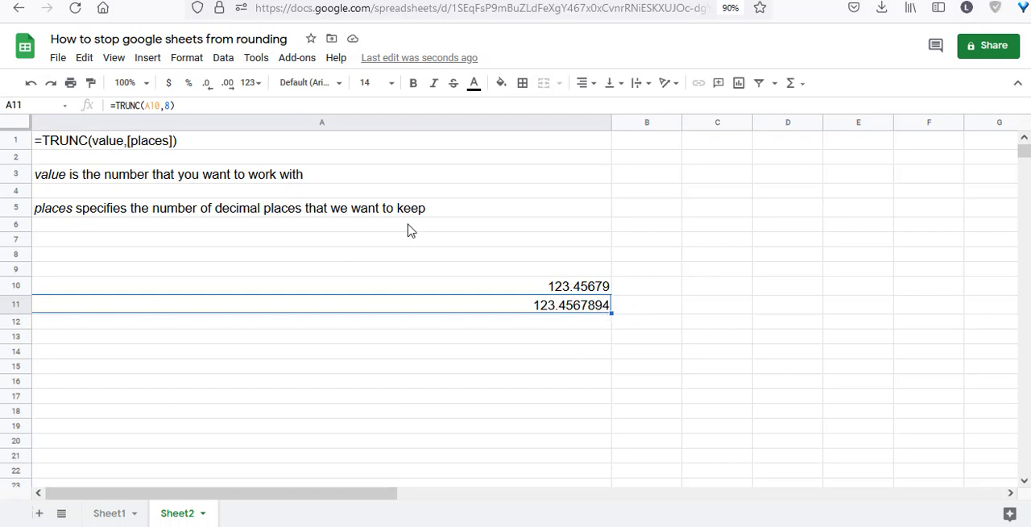
{"action": "mouse_move", "coordinate": [229, 84]}
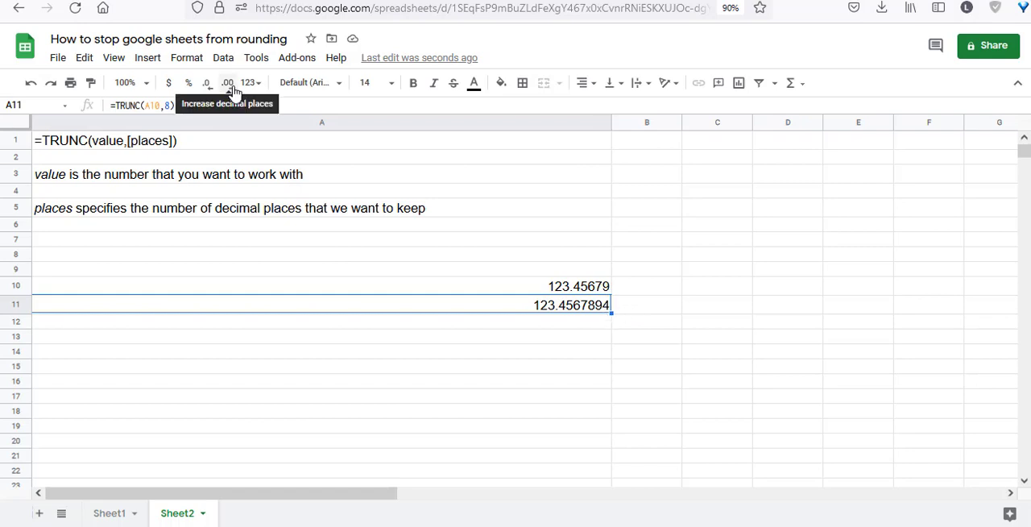
Step: Show one more decimal in A11 (123.45678941), glance at Sheet1, then return to Sheet2
{"action": "left_click", "coordinate": [227, 82]}
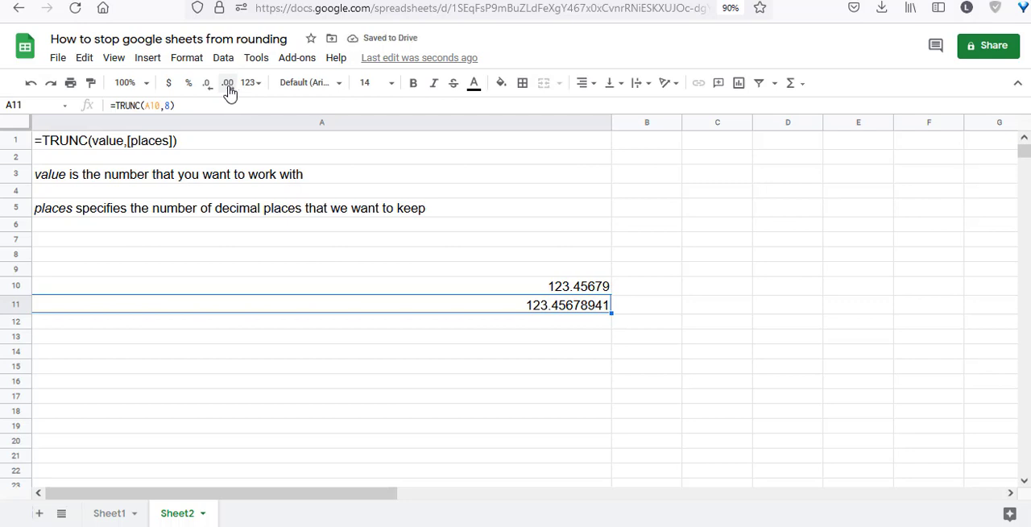
{"action": "mouse_move", "coordinate": [610, 312]}
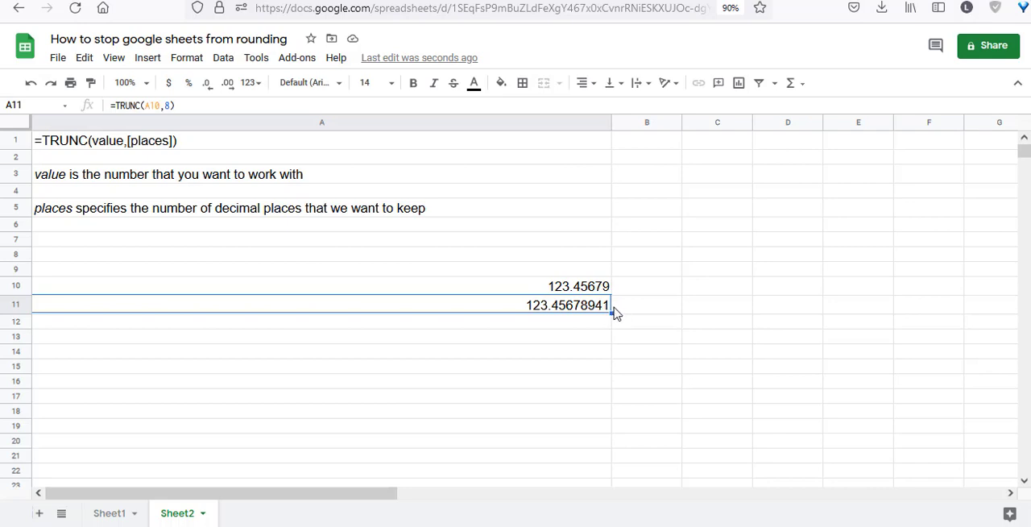
{"action": "left_click", "coordinate": [109, 512]}
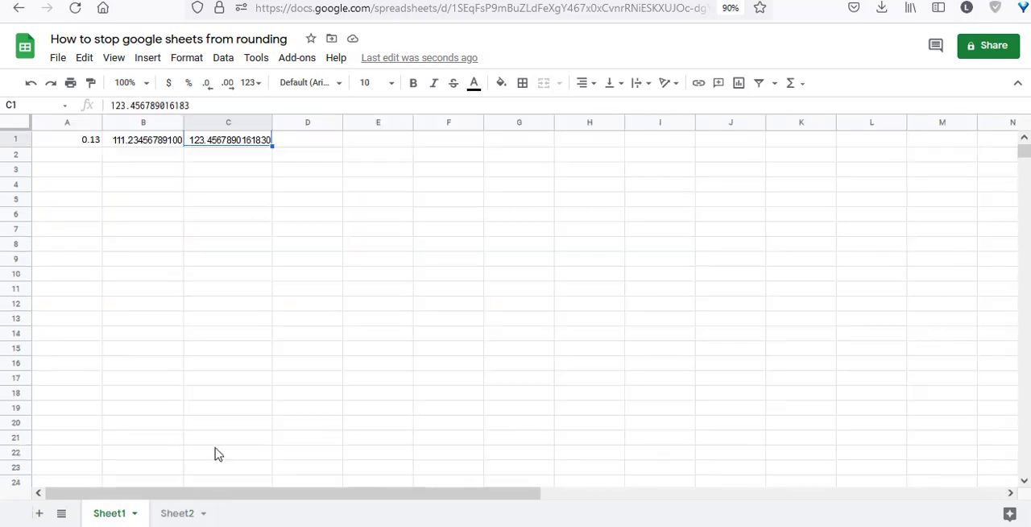
{"action": "mouse_move", "coordinate": [216, 422]}
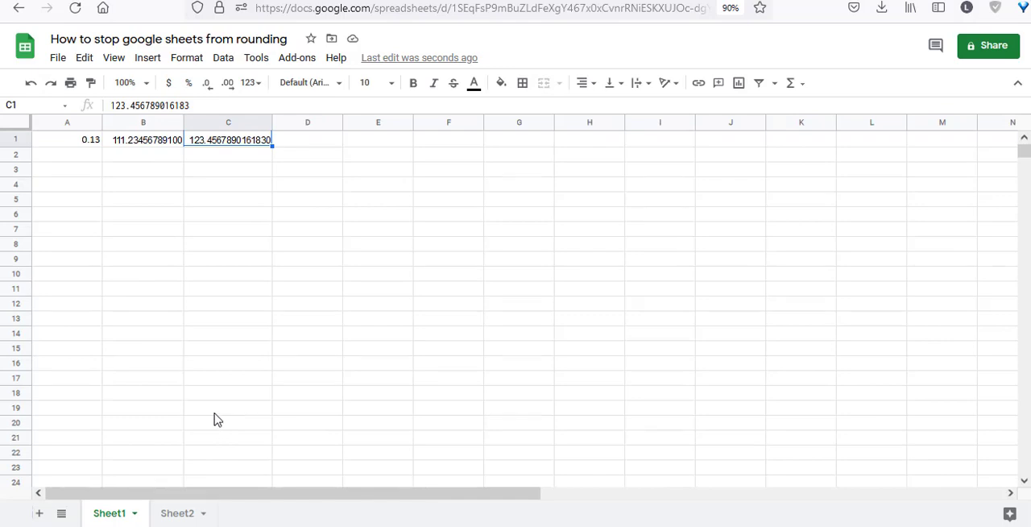
{"action": "mouse_move", "coordinate": [228, 84]}
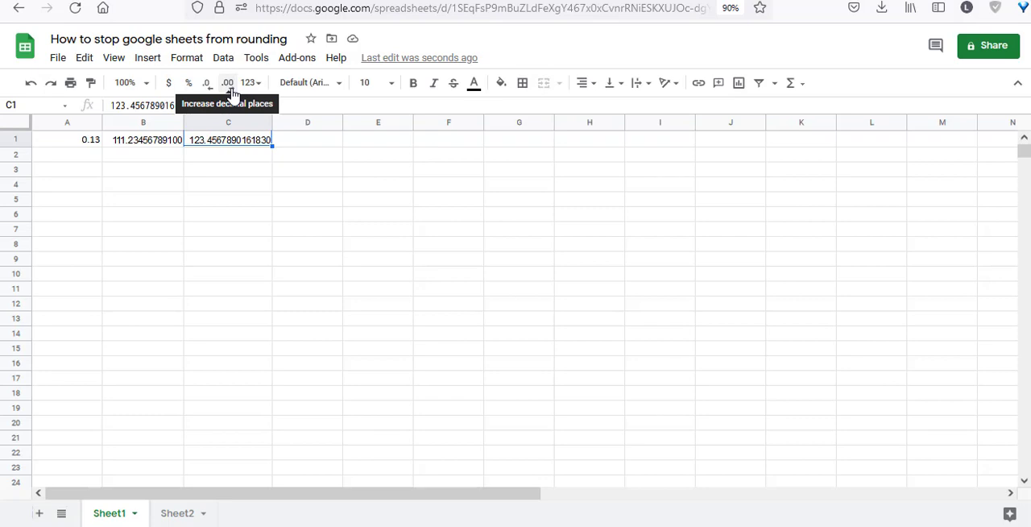
{"action": "left_click", "coordinate": [178, 512]}
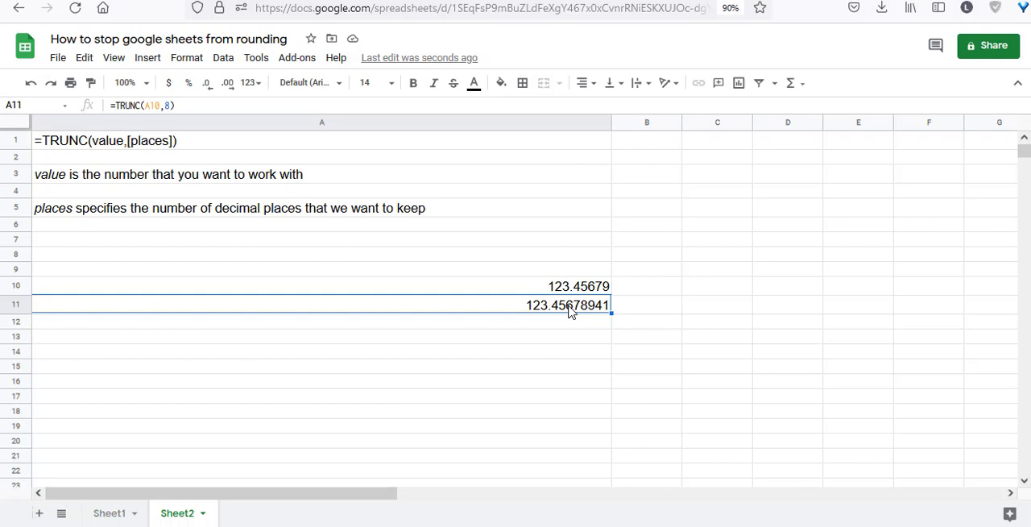
{"action": "mouse_move", "coordinate": [225, 84]}
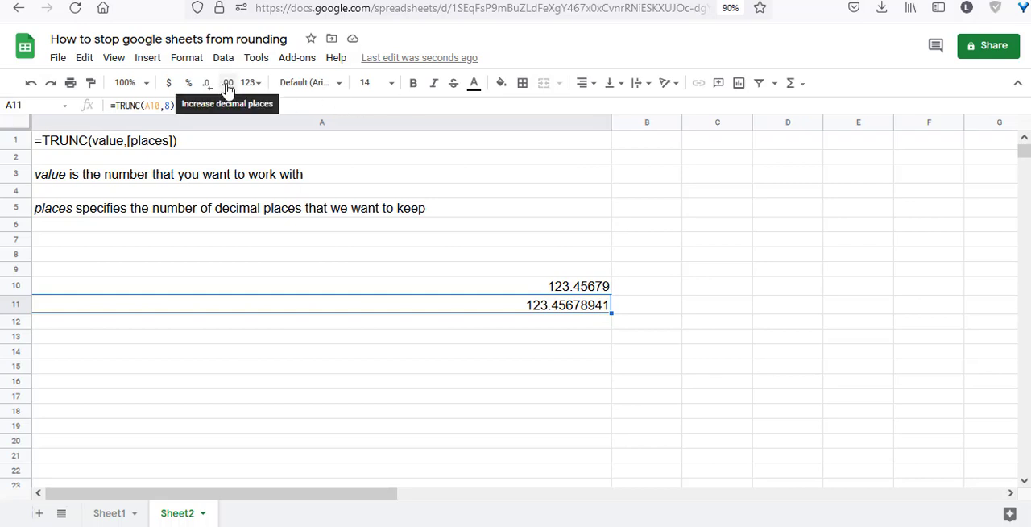
{"action": "mouse_move", "coordinate": [535, 309]}
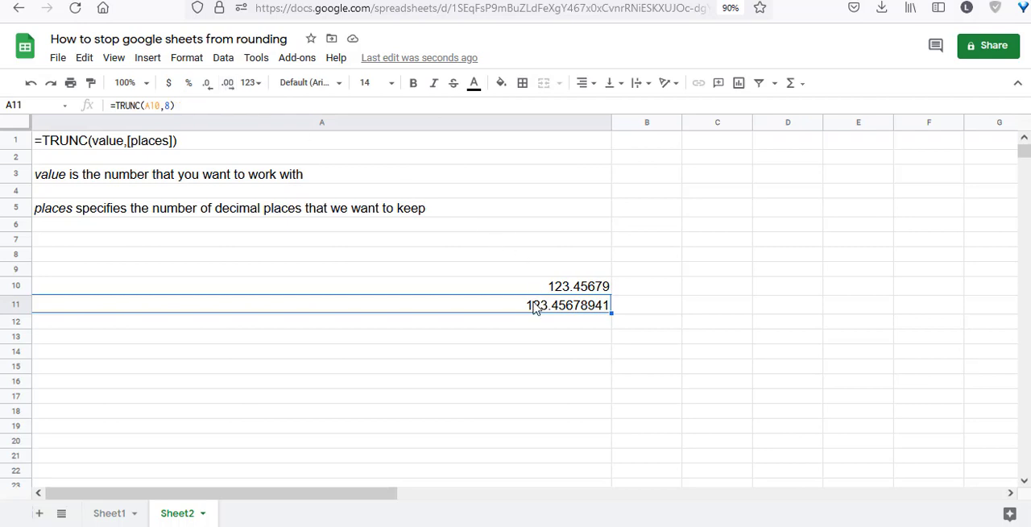
{"action": "mouse_move", "coordinate": [634, 320]}
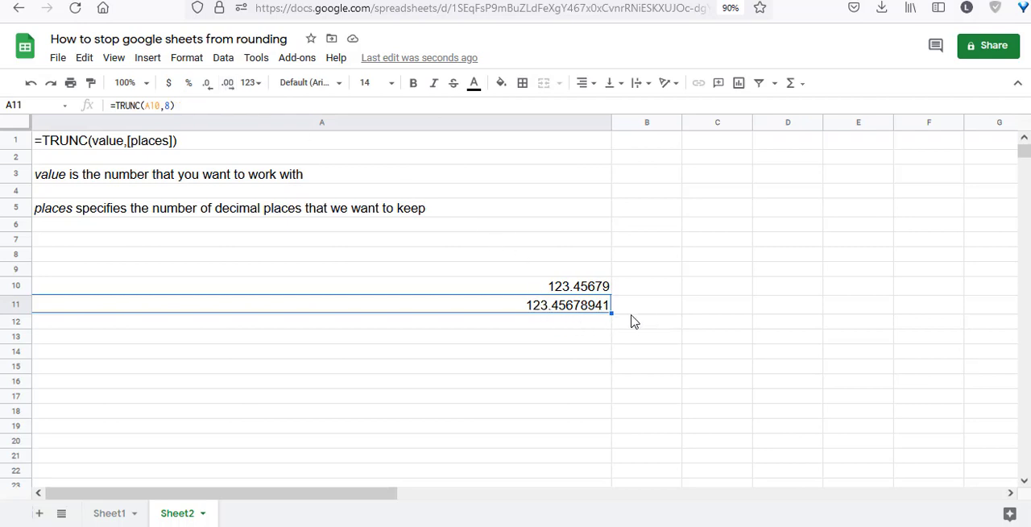